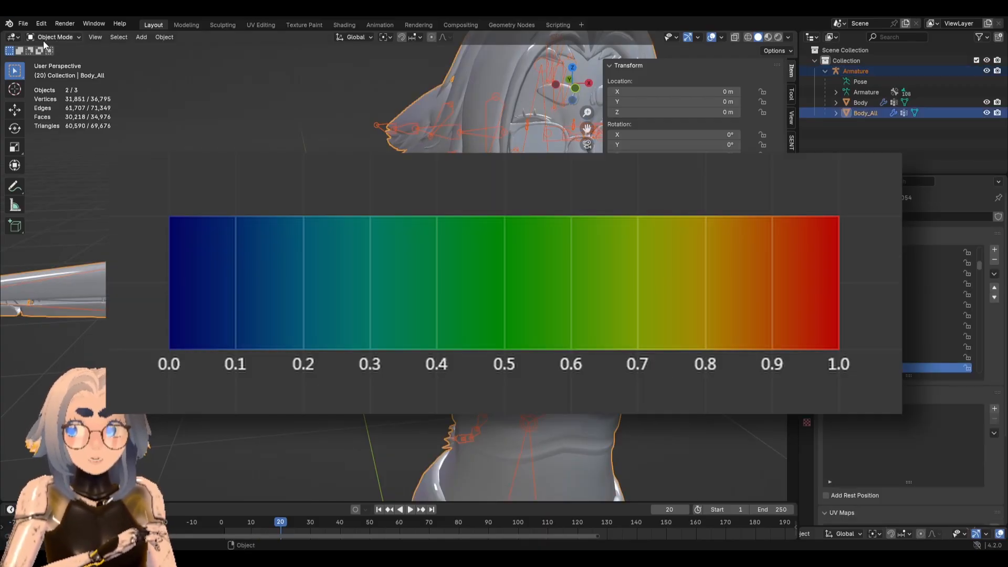
# Show Body_All in Weight Paint with the Right arm vertex group active.
pyautogui.click(55, 37)
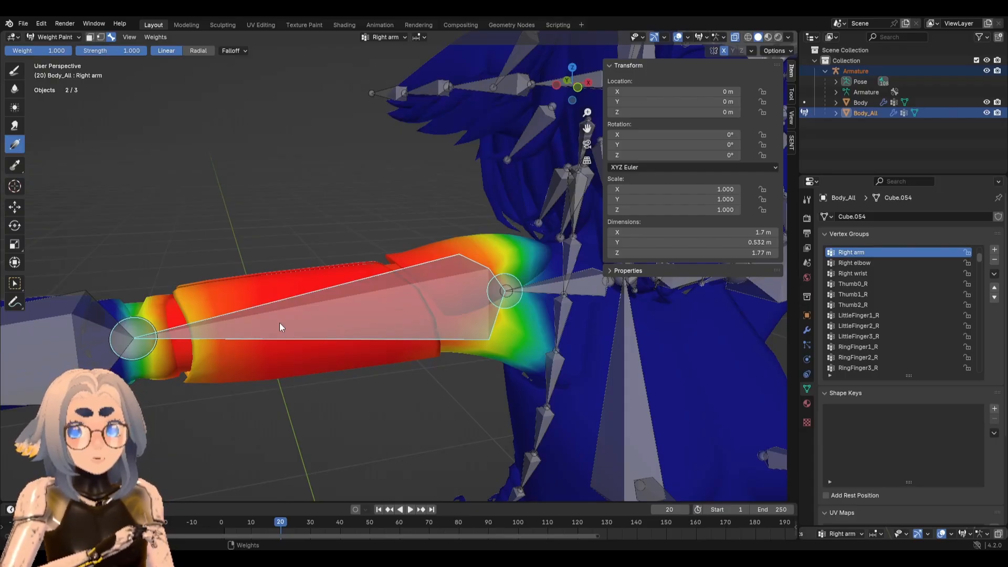
pyautogui.moveTo(345, 331)
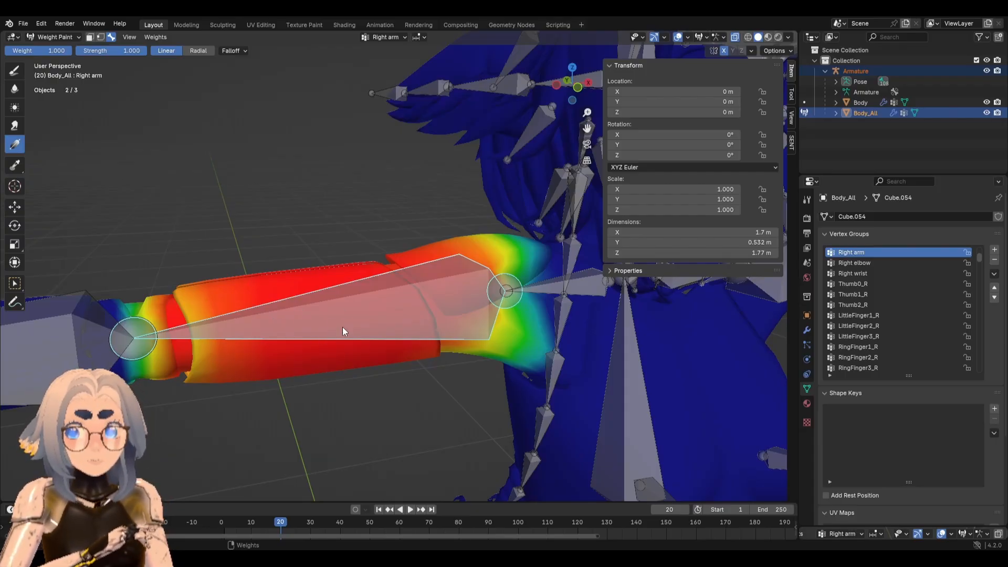
pyautogui.moveTo(363, 379)
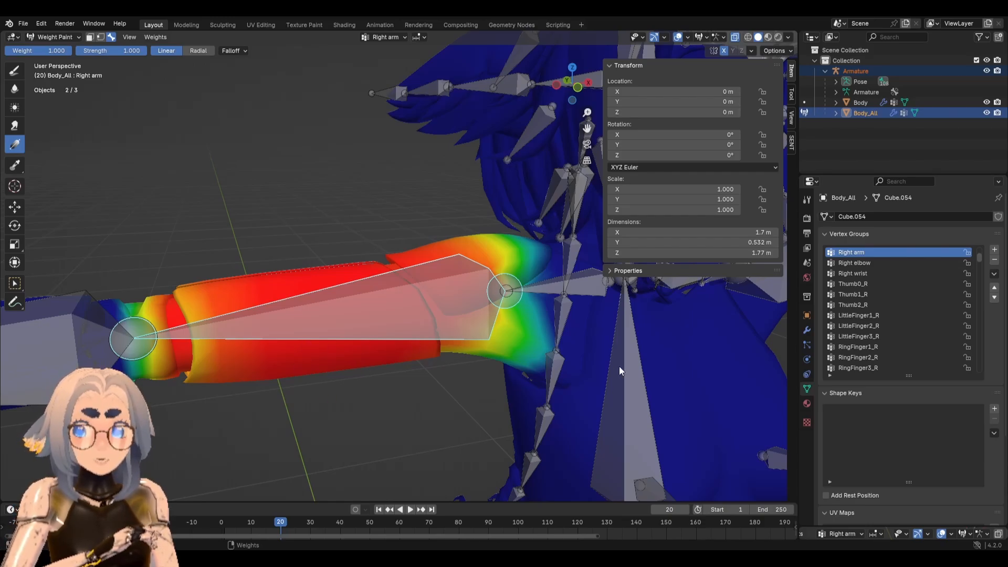
pyautogui.moveTo(677, 401)
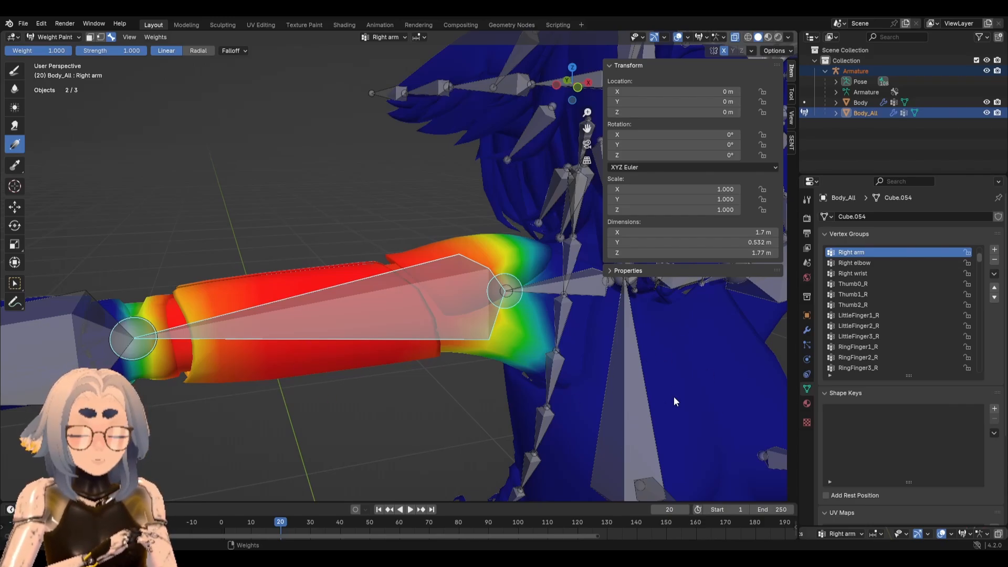
pyautogui.press('r')
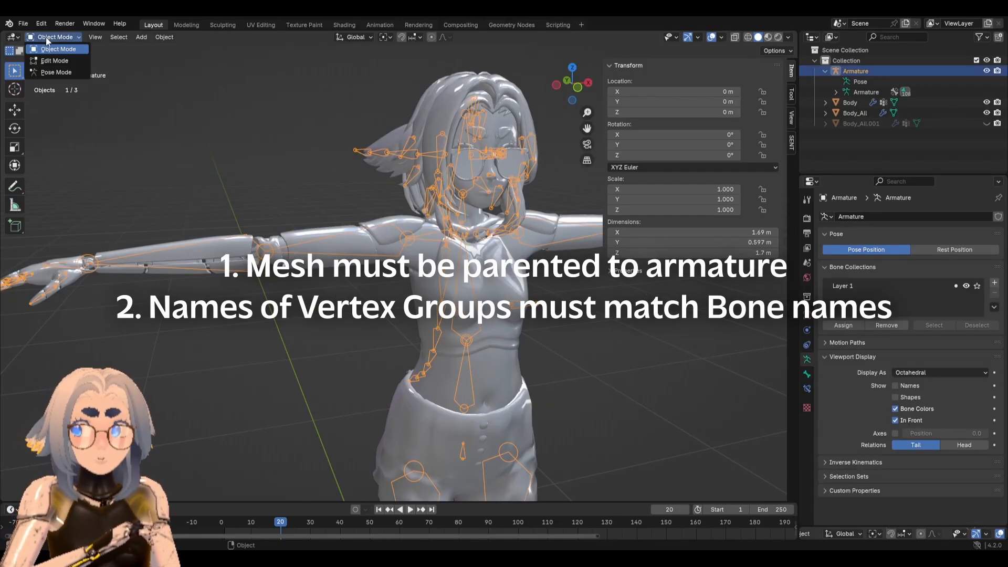
# Return to Object Mode so the character mesh and armature show together.
pyautogui.click(56, 71)
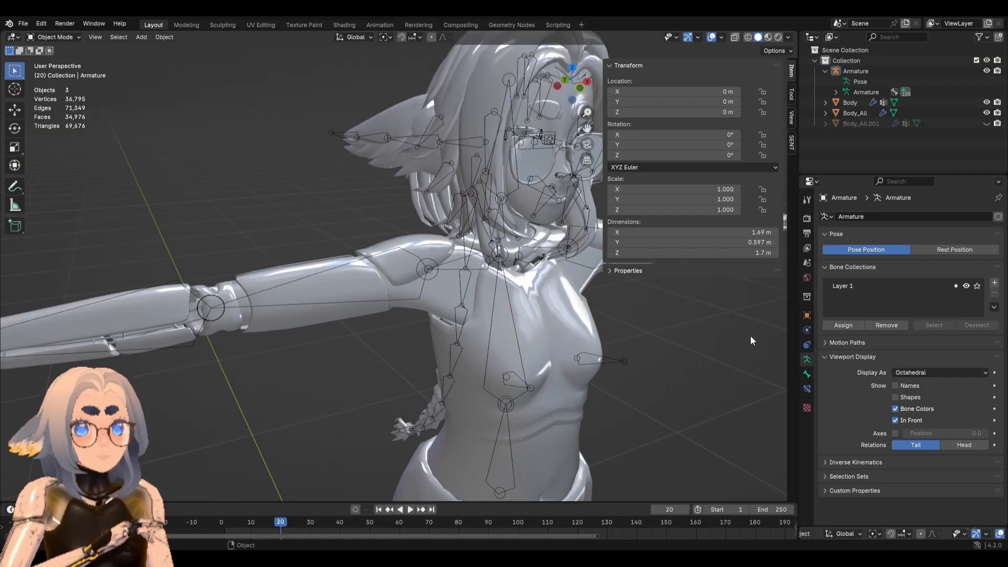
pyautogui.click(854, 114)
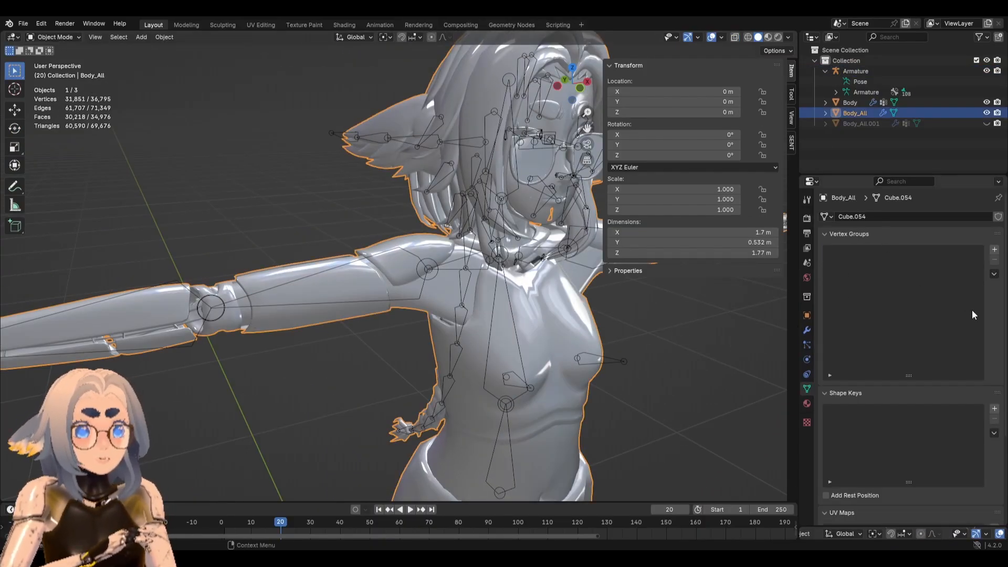
pyautogui.click(993, 250)
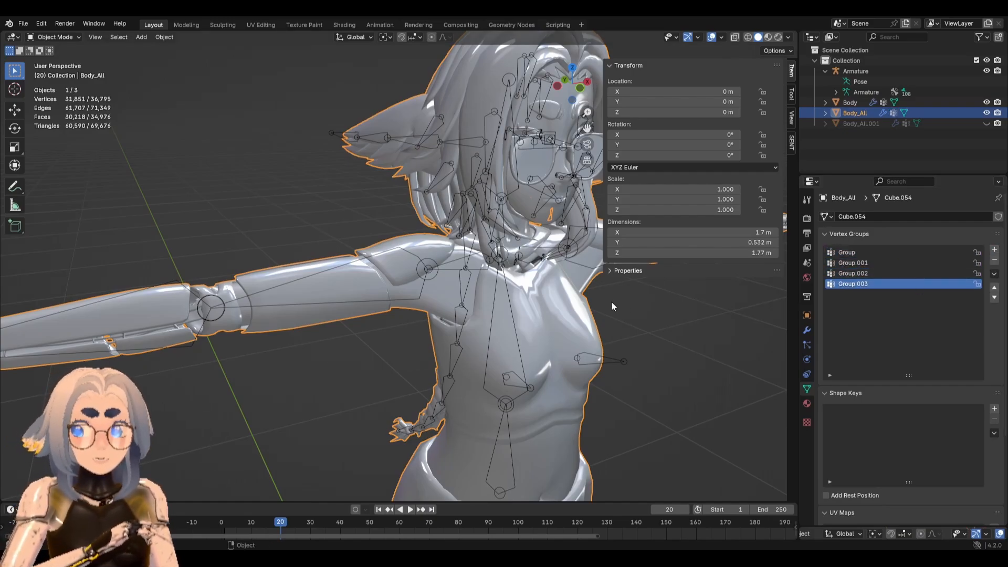
pyautogui.click(994, 260)
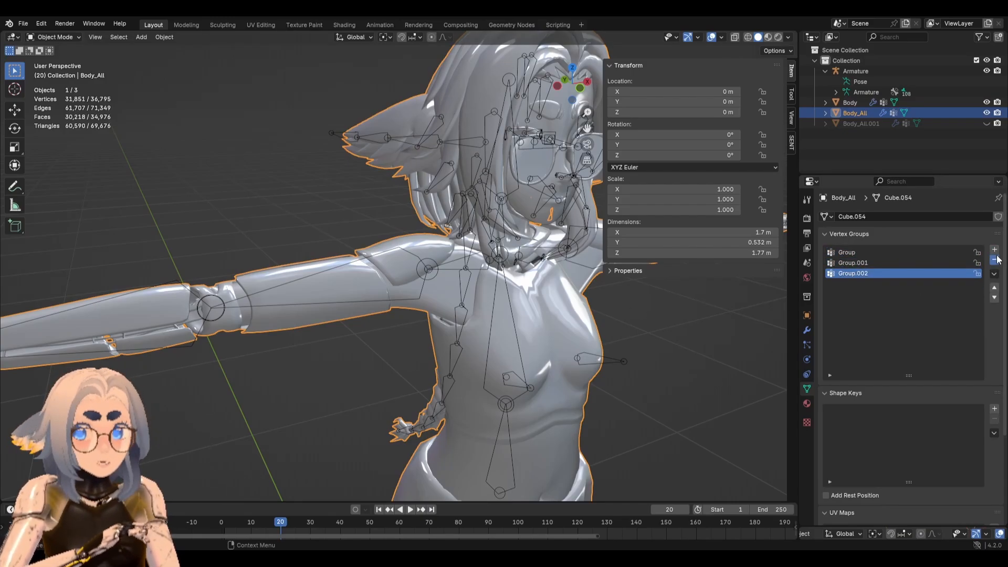
pyautogui.click(993, 261)
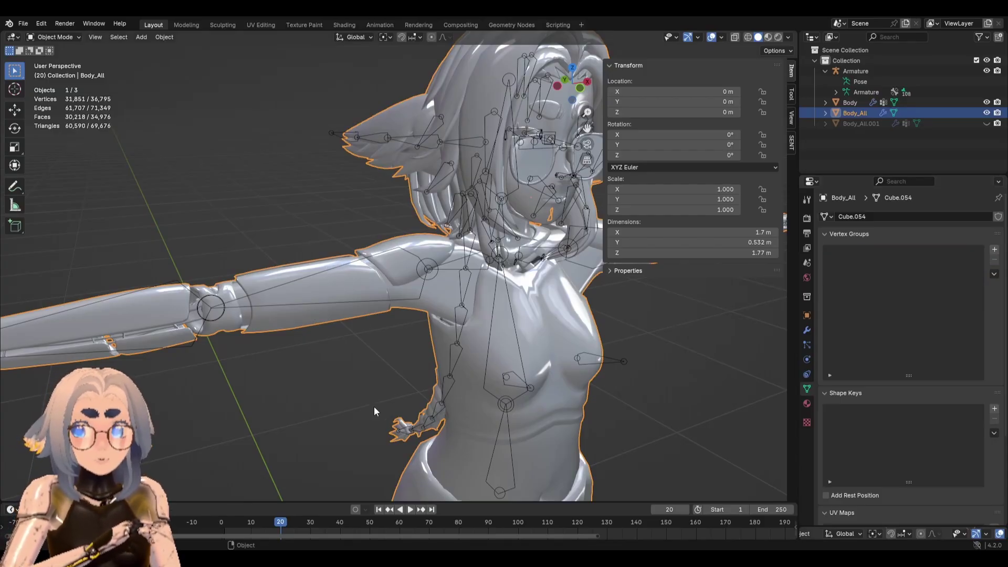
pyautogui.moveTo(357, 391)
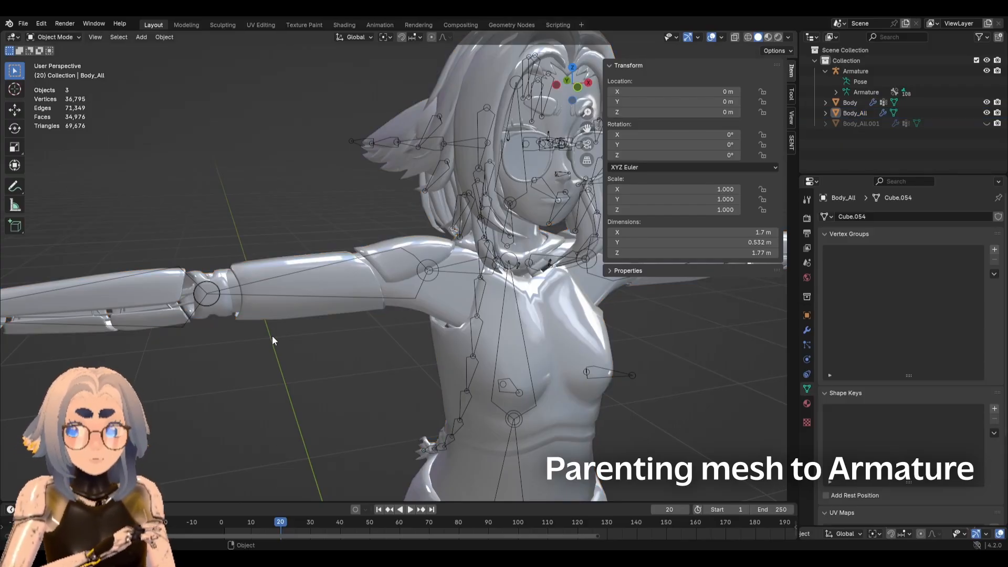
# Parent the body mesh to the armature using Armature Deform With Empty Groups.
pyautogui.click(855, 114)
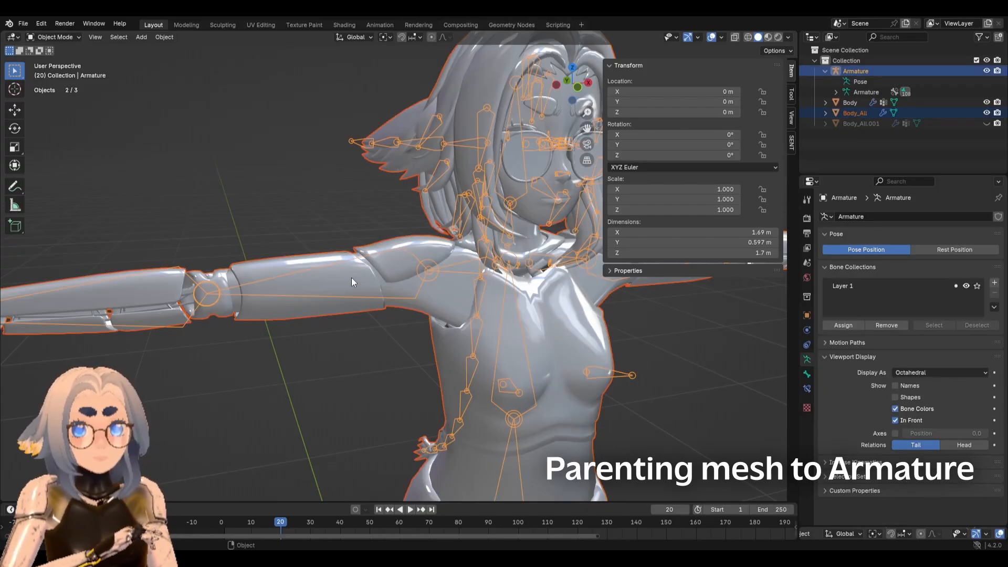
pyautogui.moveTo(294, 241)
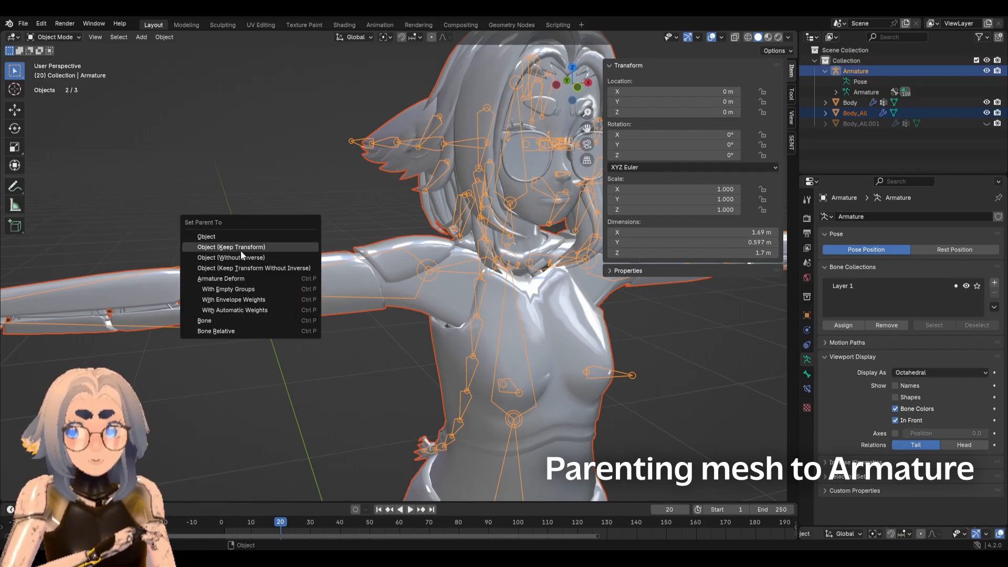
pyautogui.moveTo(228, 289)
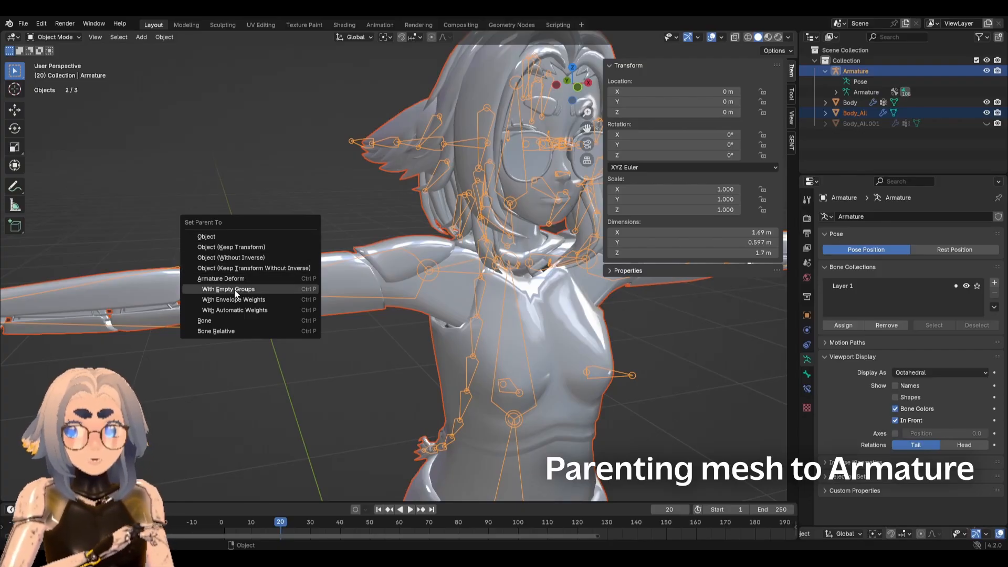
pyautogui.moveTo(214, 290)
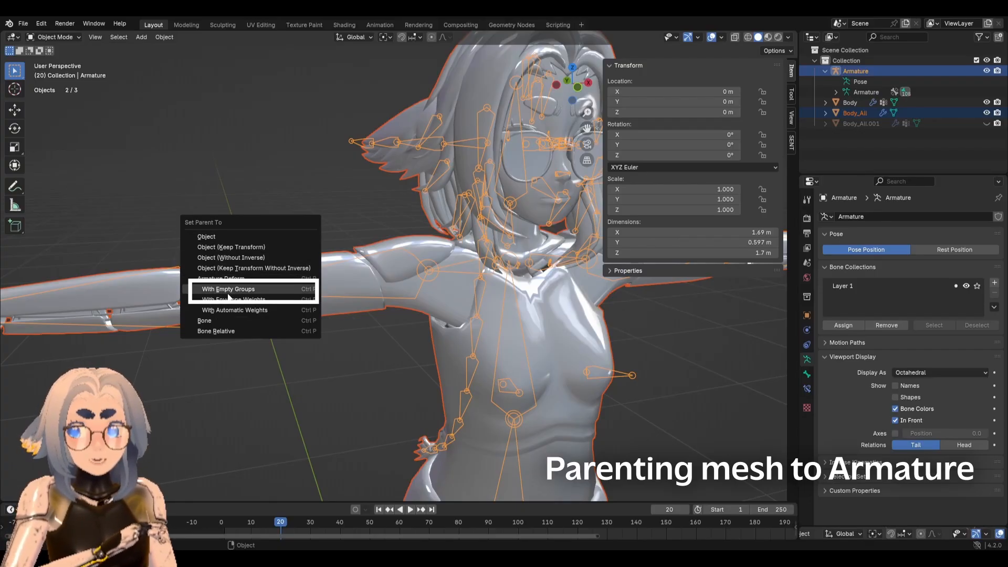
pyautogui.moveTo(237, 292)
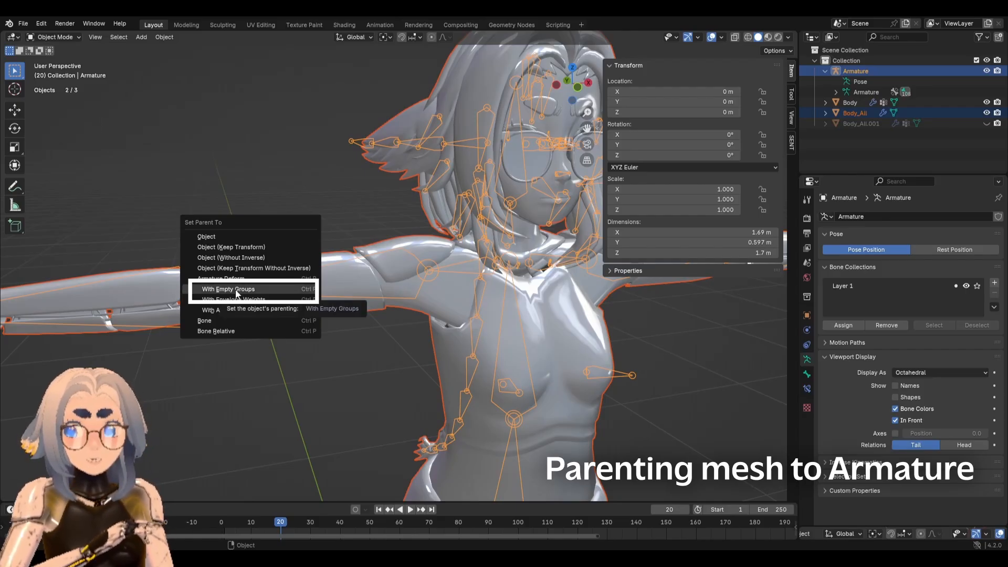
pyautogui.click(229, 290)
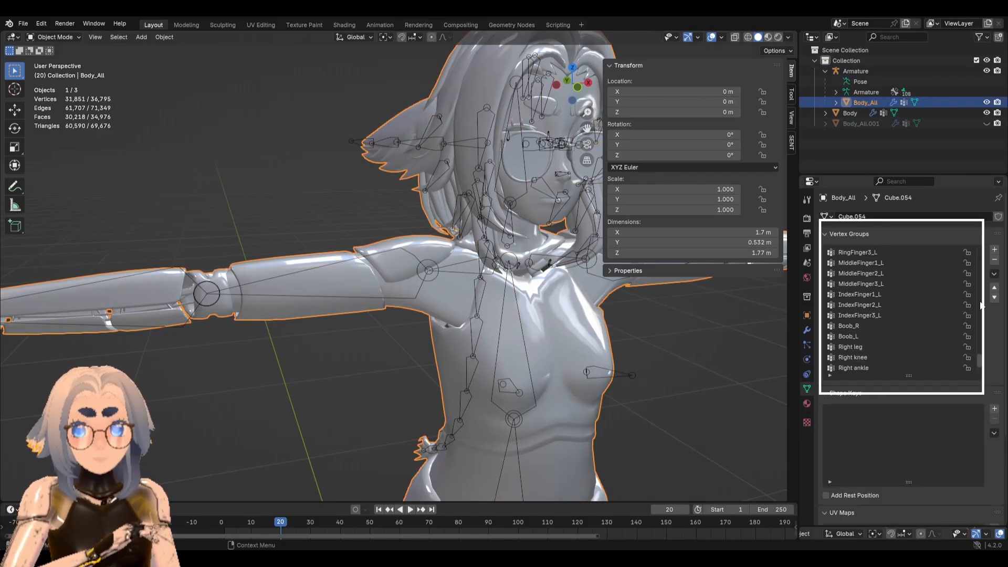
pyautogui.scroll(-3)
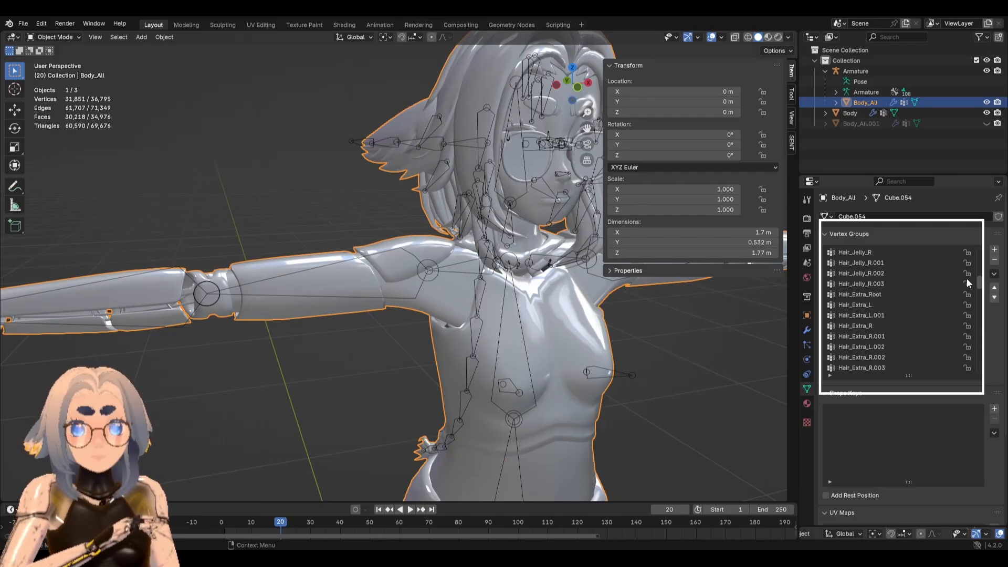
pyautogui.scroll(-3)
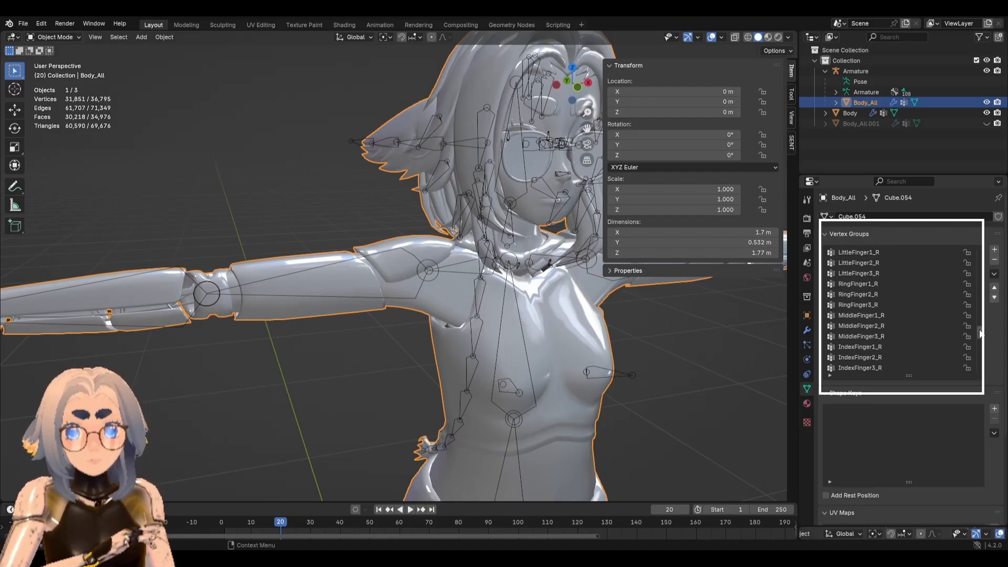
pyautogui.scroll(-3)
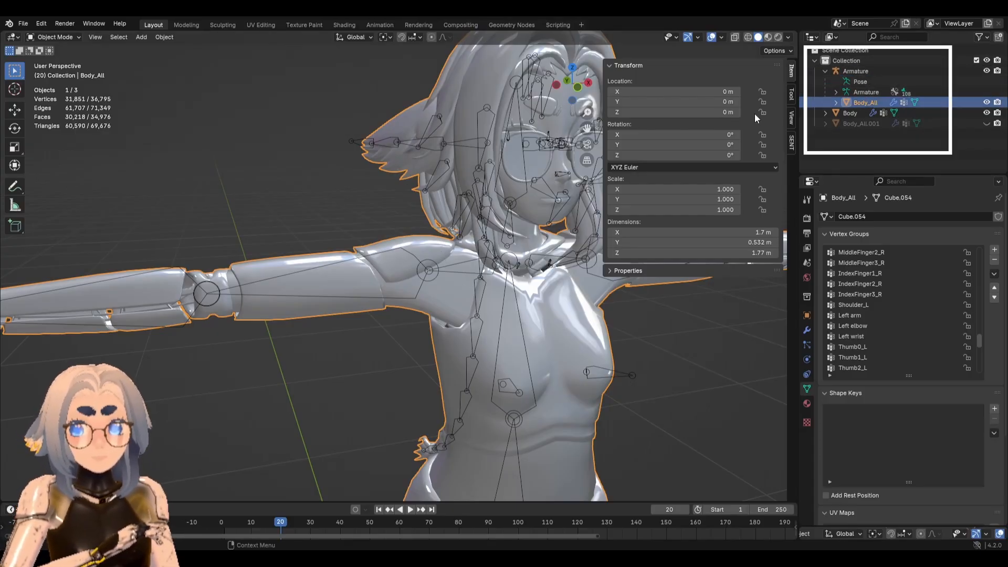
pyautogui.click(854, 71)
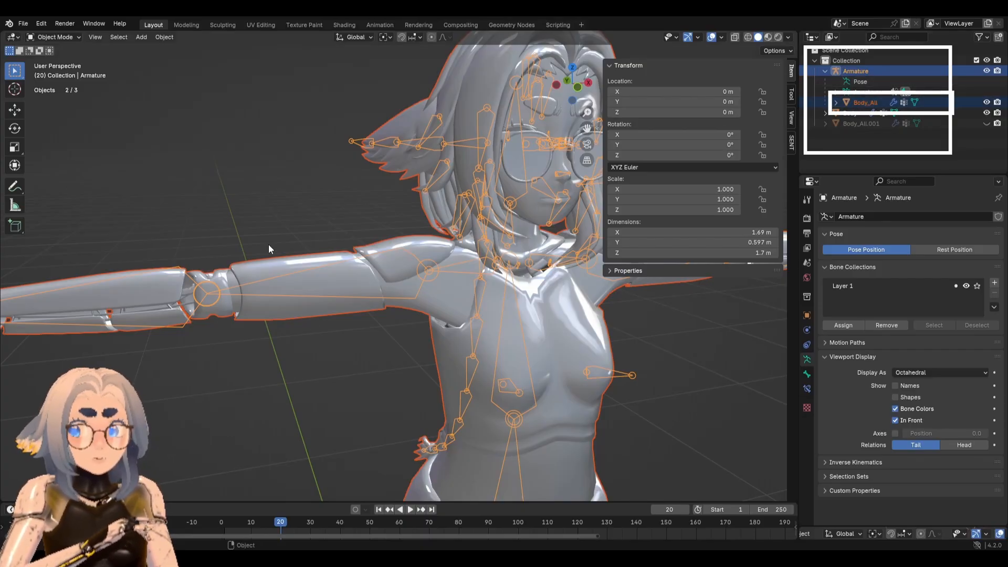
pyautogui.click(54, 36)
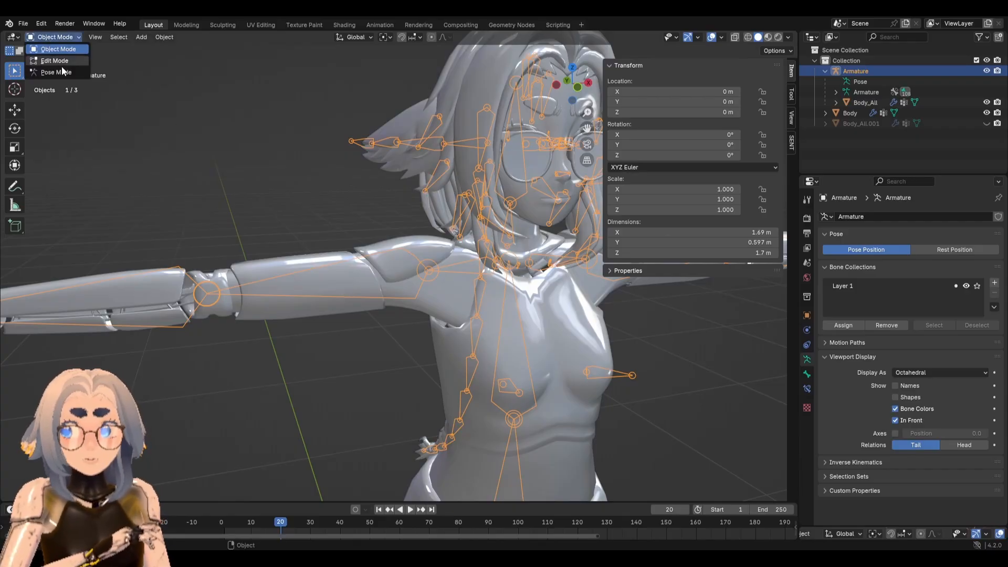
pyautogui.click(50, 71)
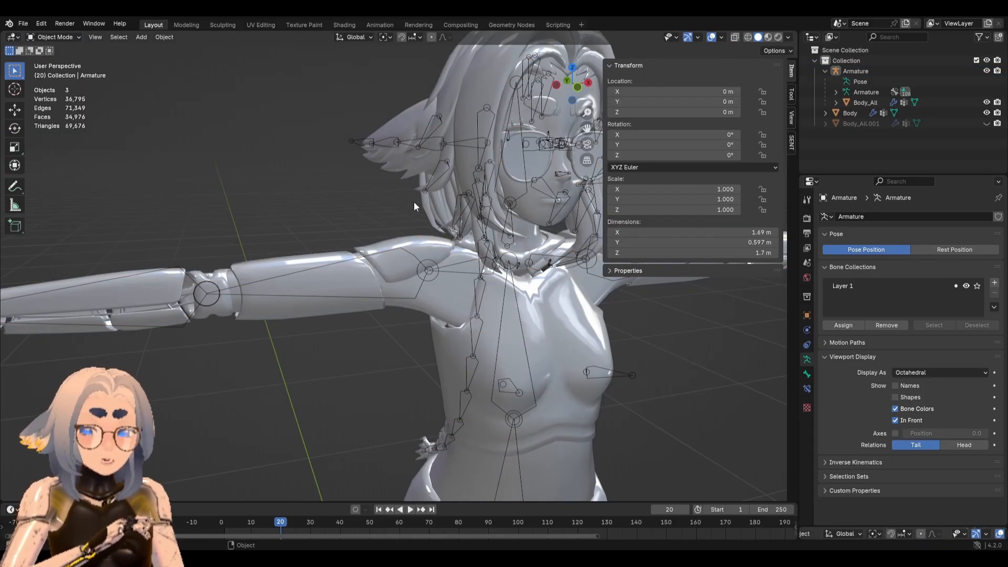
# Add Body_All to the selection and switch it into Weight Paint mode.
pyautogui.click(56, 37)
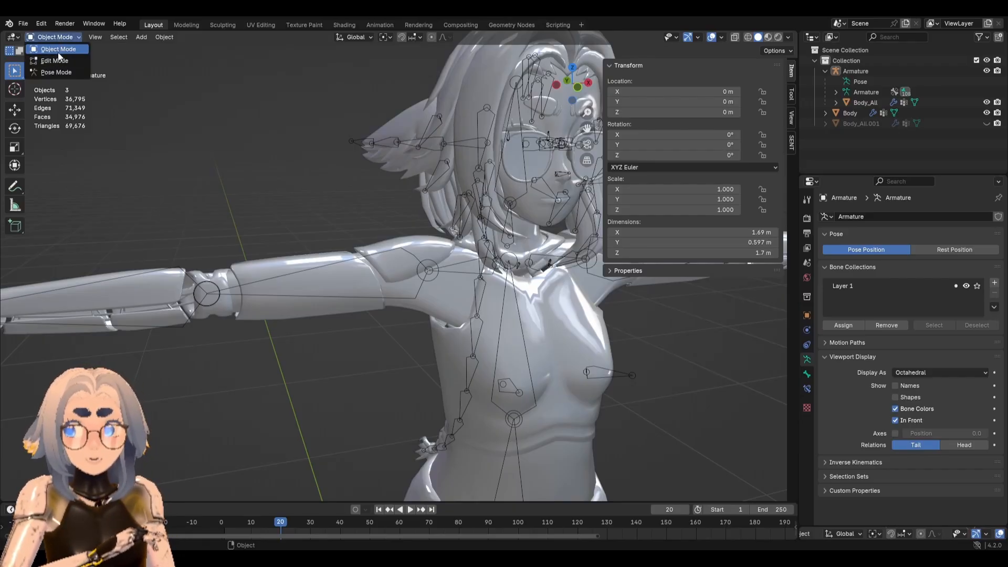
pyautogui.click(57, 48)
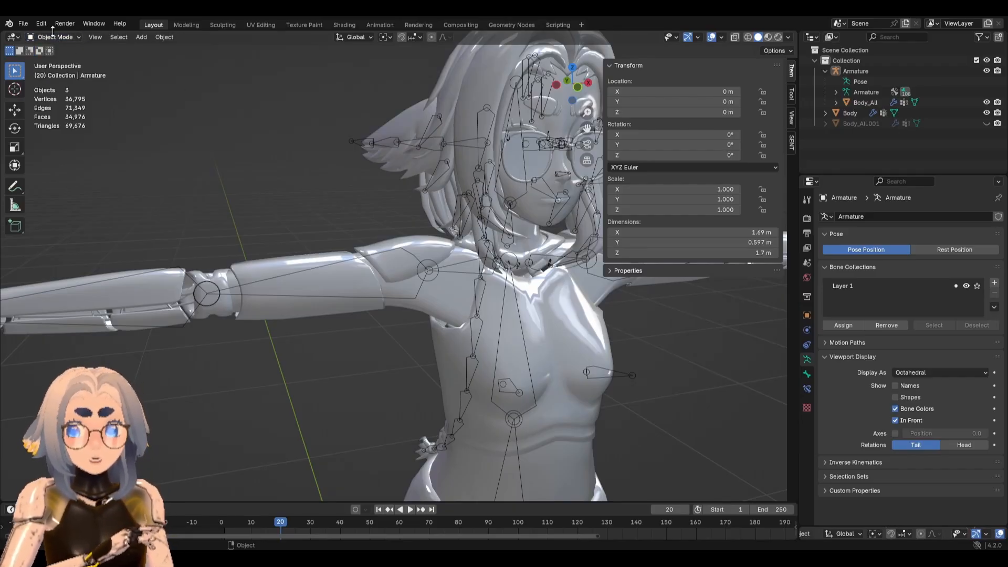
pyautogui.click(57, 37)
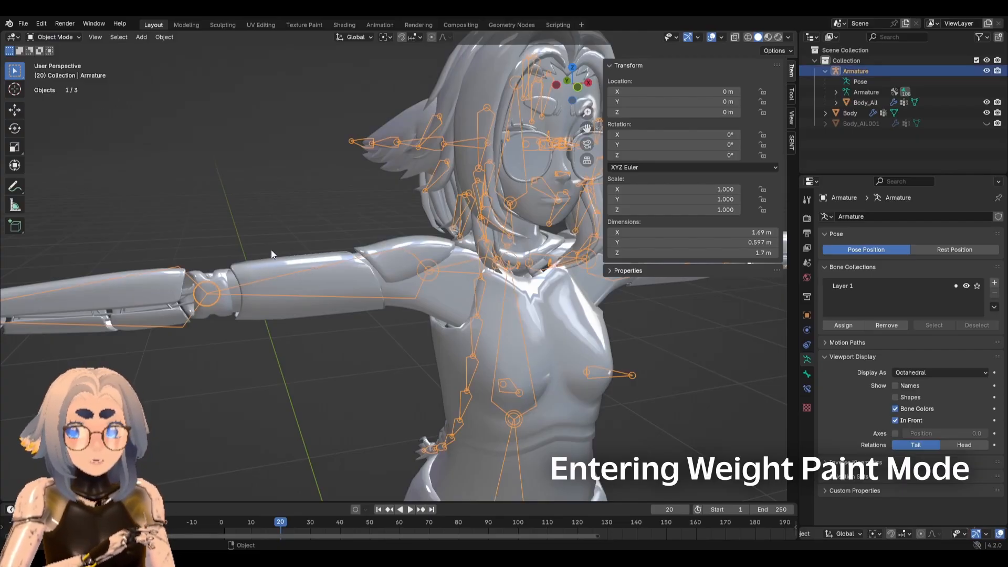
pyautogui.click(866, 103)
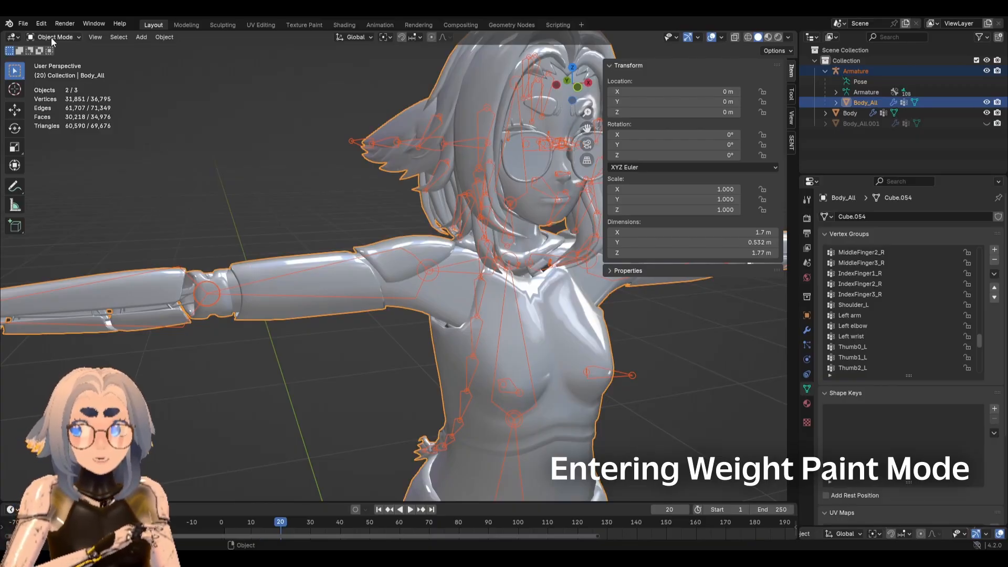
pyautogui.click(53, 37)
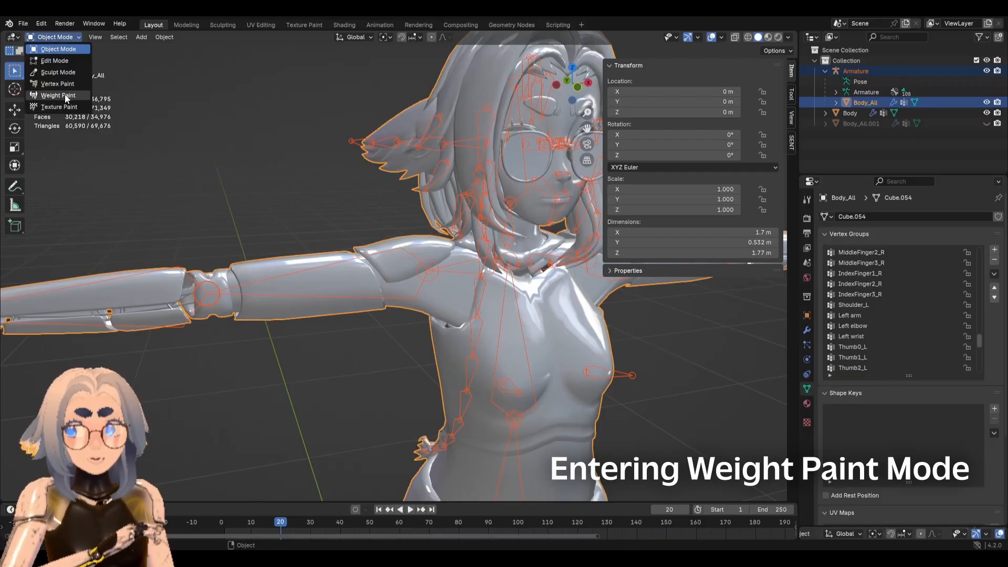
pyautogui.click(58, 95)
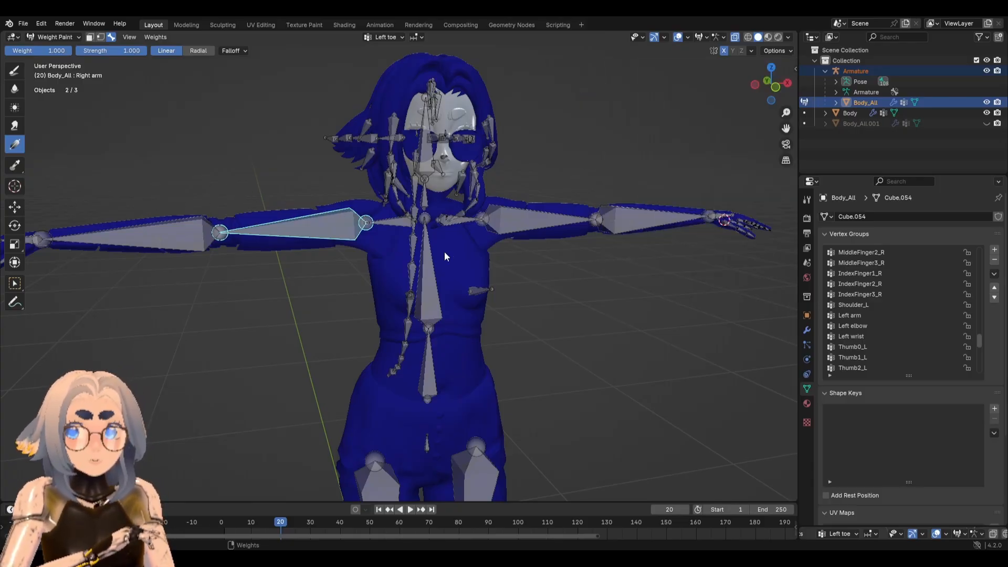
# Paint Right arm weight on the upper arm and blur its edges smooth.
pyautogui.moveTo(444, 257); pyautogui.dragTo(296, 242)
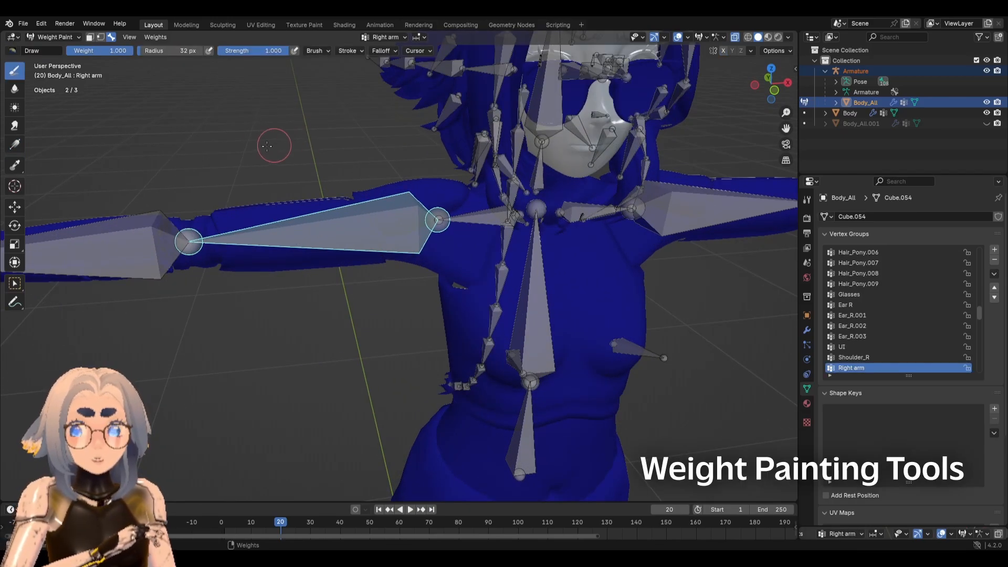
pyautogui.moveTo(53, 149)
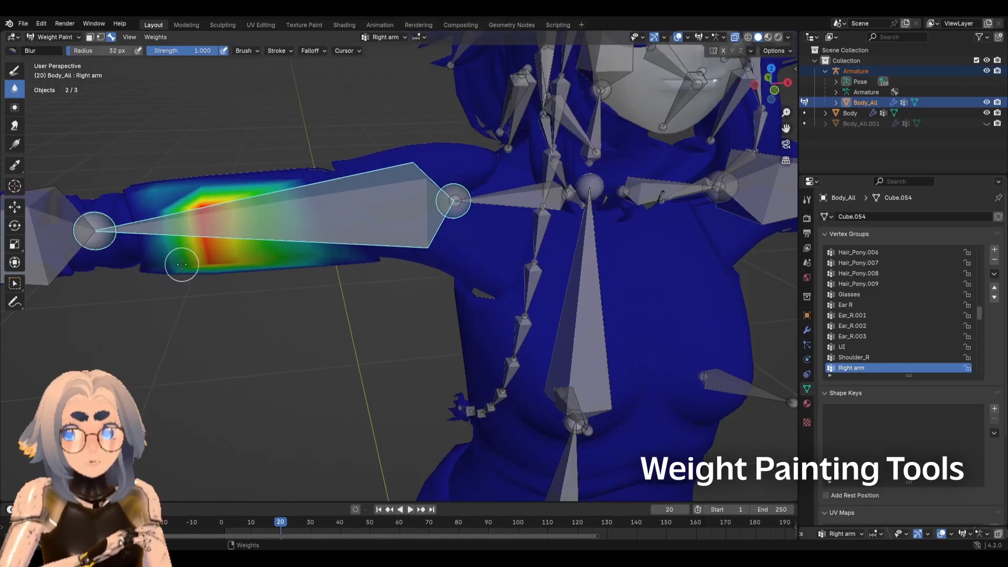
pyautogui.moveTo(181, 266); pyautogui.dragTo(218, 187)
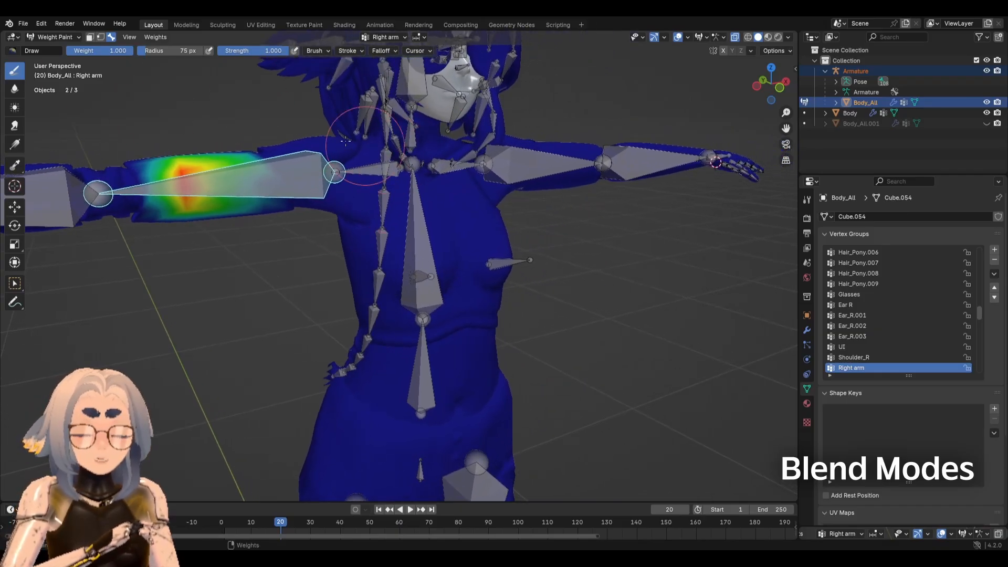
pyautogui.moveTo(488, 180)
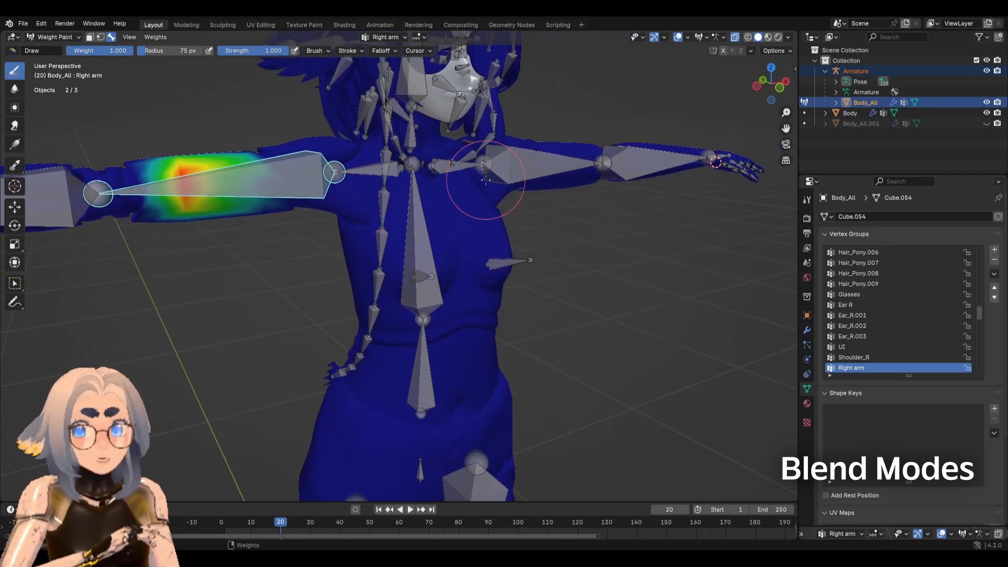
# Show the brush settings in the Tool side panel and set the brush weight to zero.
pyautogui.press('N')
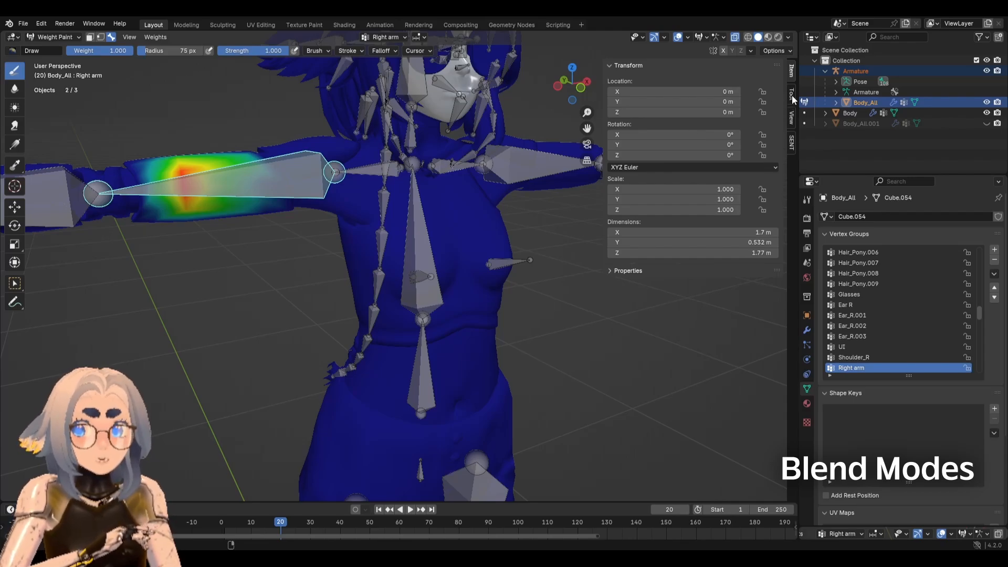
pyautogui.click(791, 95)
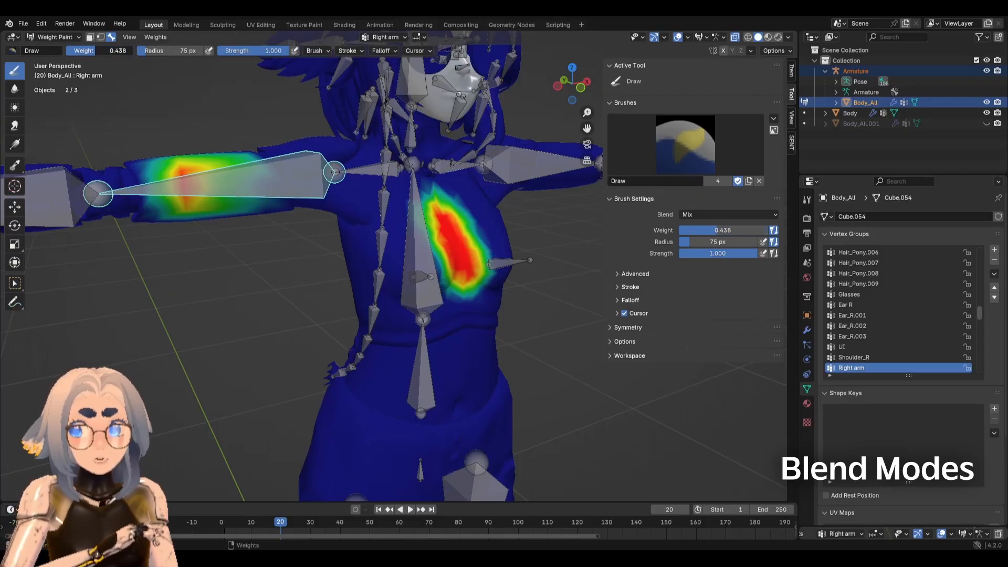
pyautogui.click(460, 229)
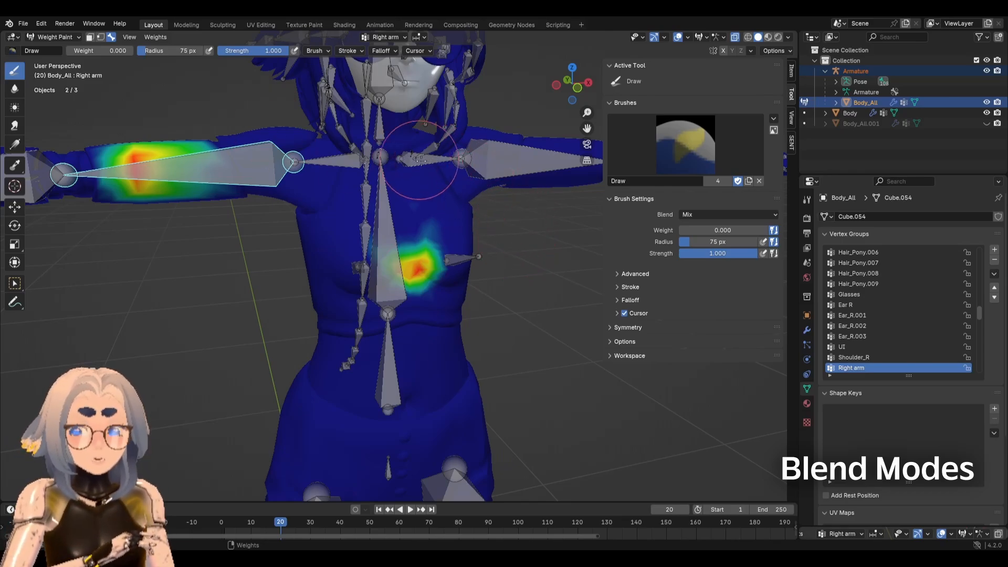
pyautogui.moveTo(261, 260)
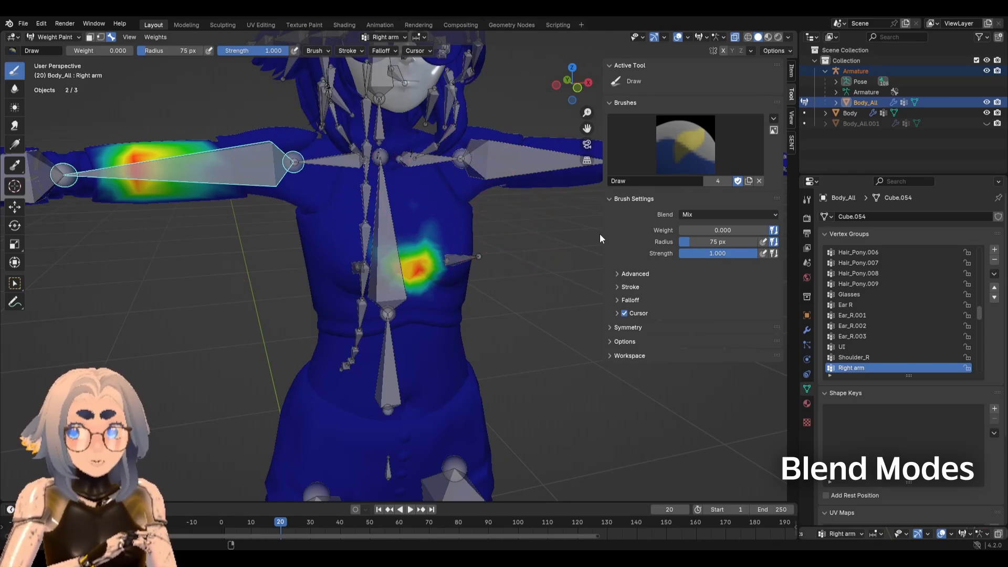
pyautogui.moveTo(694, 214)
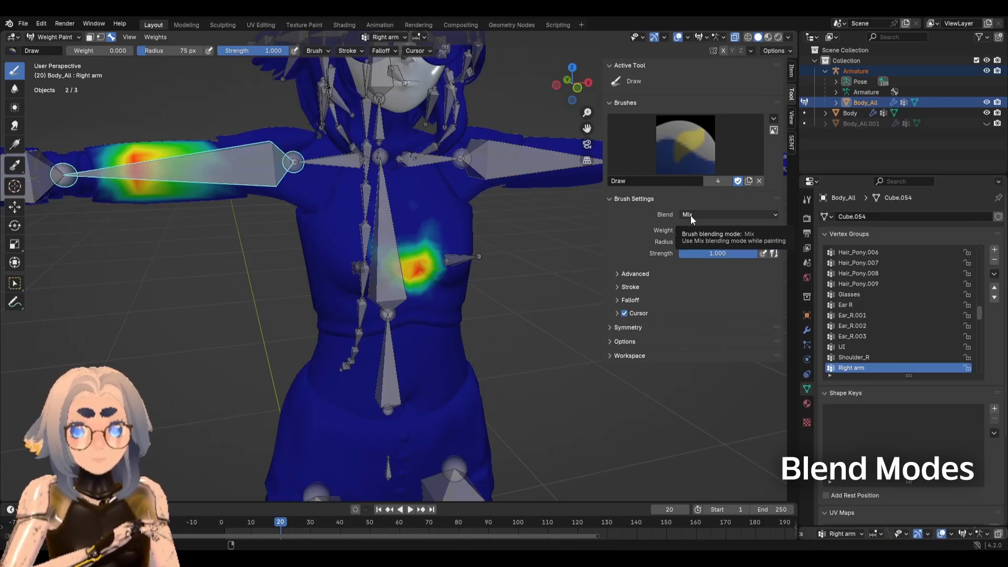
# Set the brush blend to Add and paint extra weight onto the chest patch.
pyautogui.click(728, 214)
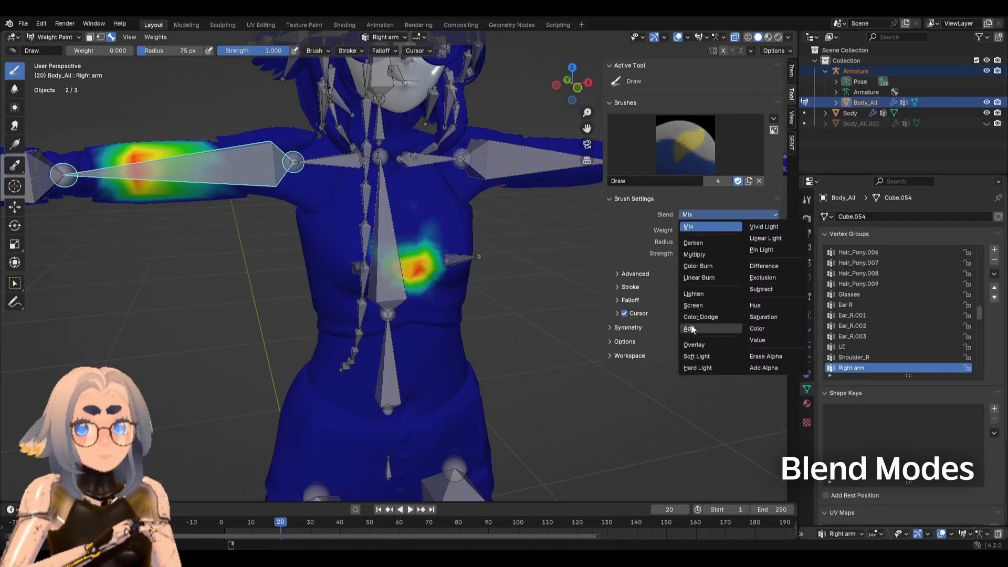
pyautogui.click(688, 329)
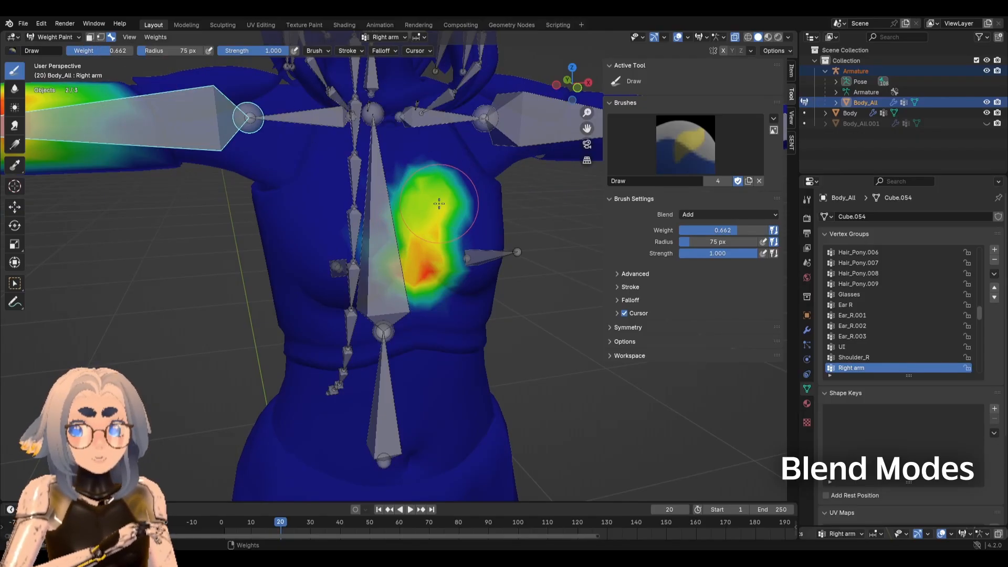
pyautogui.moveTo(440, 202); pyautogui.dragTo(434, 264)
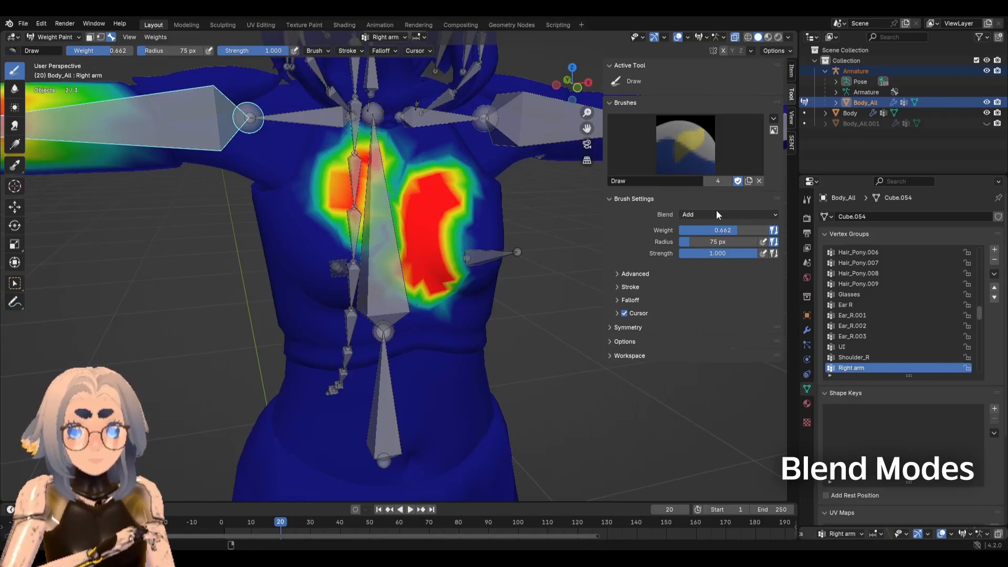
# Set the brush blend to Subtract and remove weight from the lower chest patch.
pyautogui.click(728, 214)
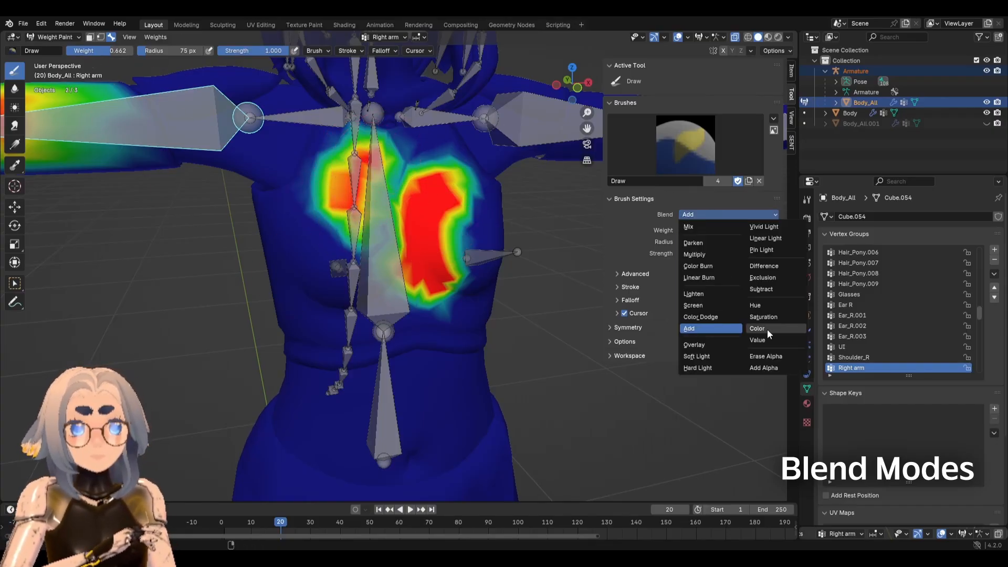
pyautogui.click(762, 288)
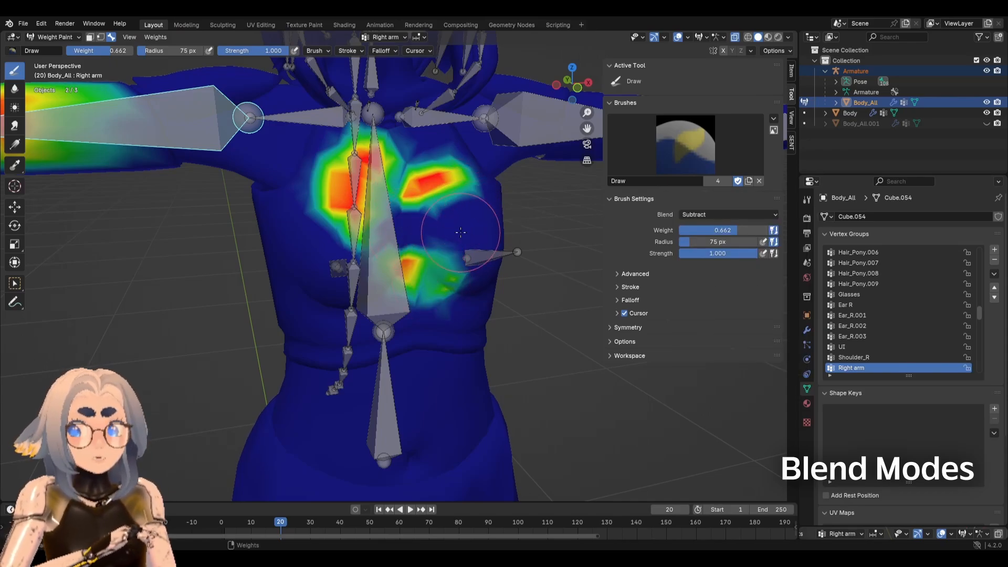
pyautogui.moveTo(460, 232); pyautogui.dragTo(464, 176)
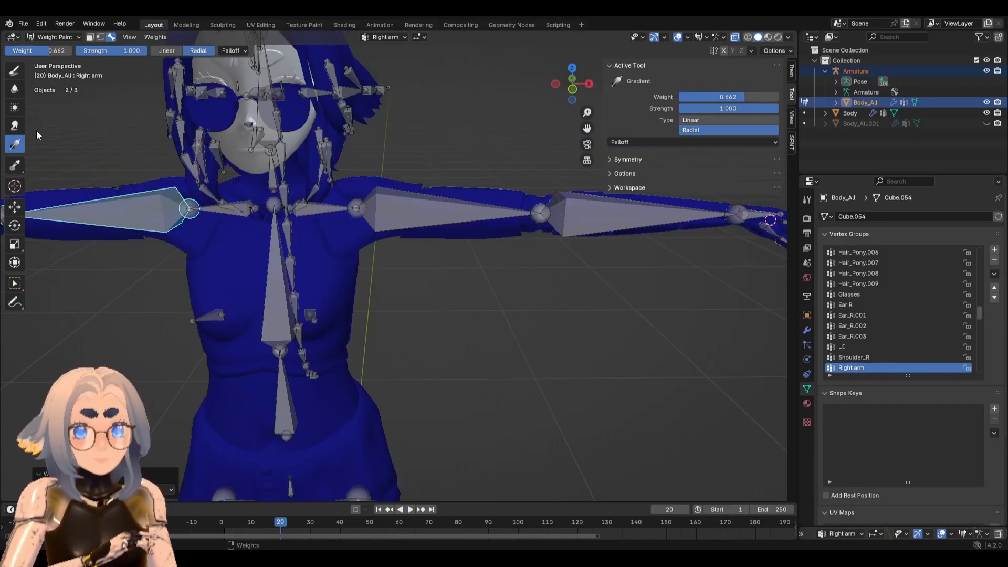
pyautogui.moveTo(338, 225)
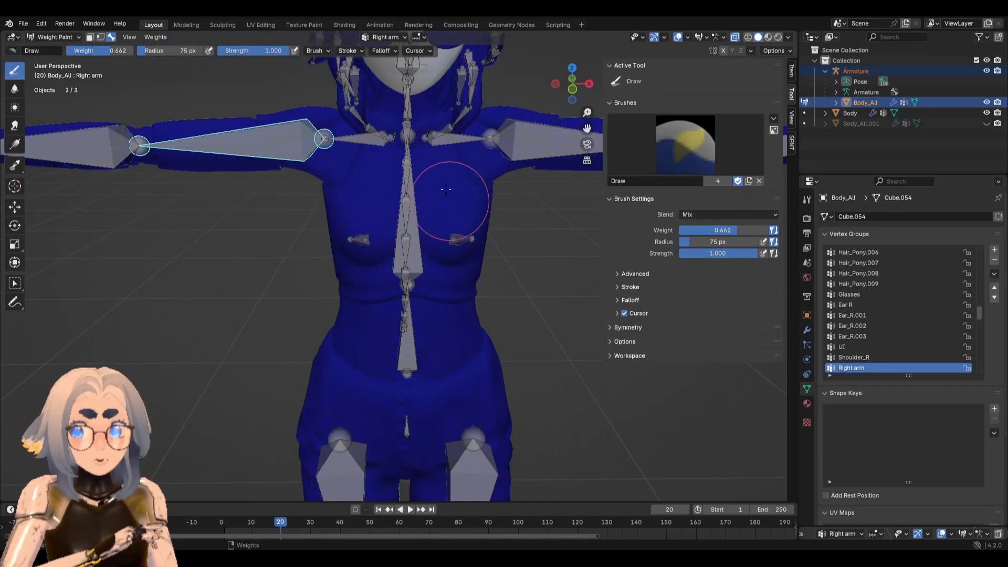
pyautogui.moveTo(256, 166)
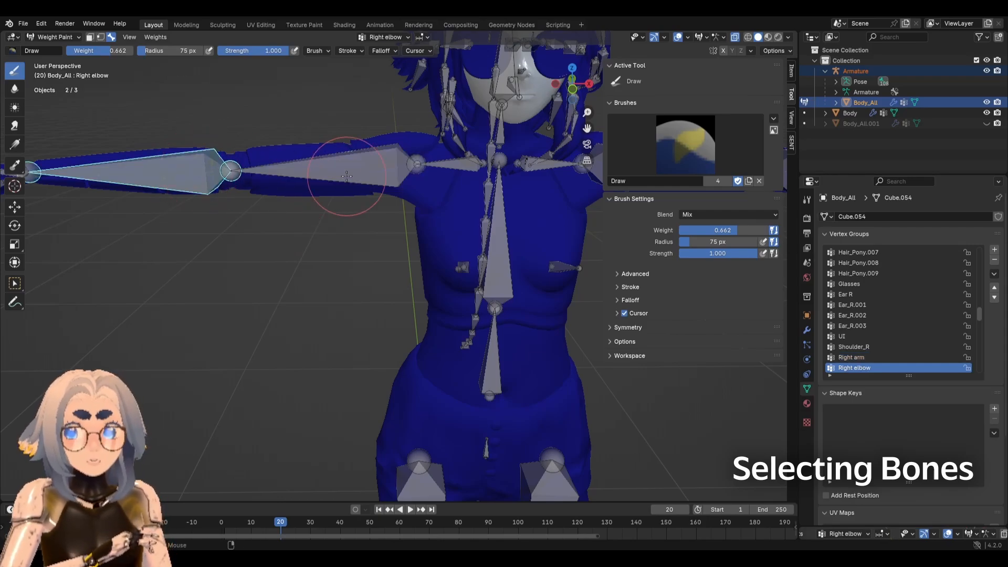
# Make the Spine bone's vertex group the active paint target.
pyautogui.click(872, 357)
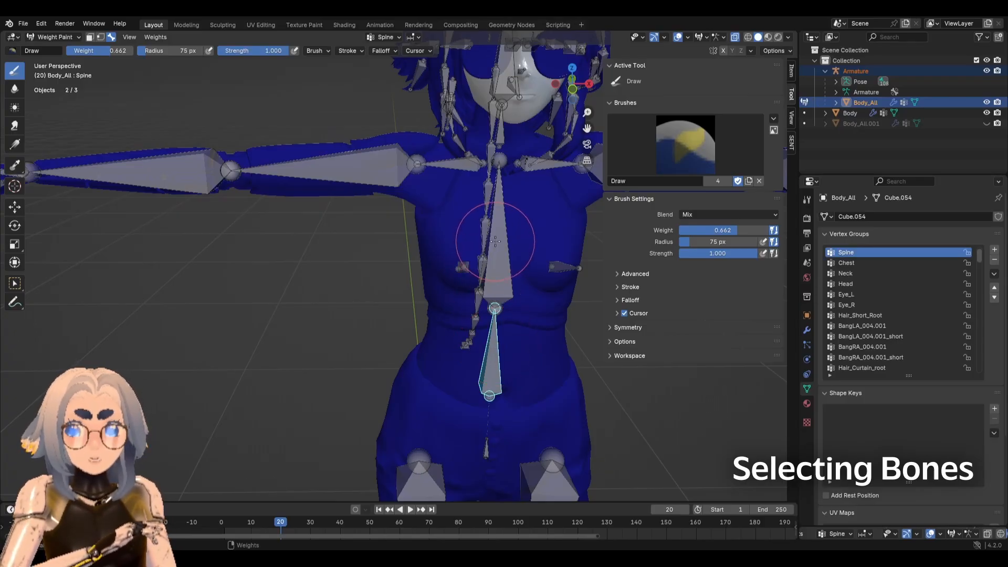
pyautogui.moveTo(385, 194)
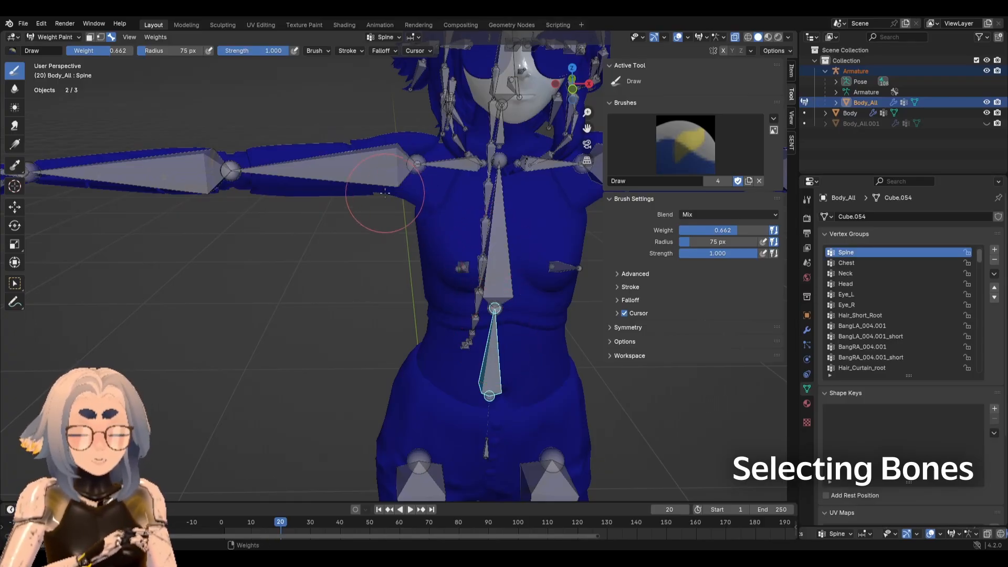
pyautogui.moveTo(353, 168)
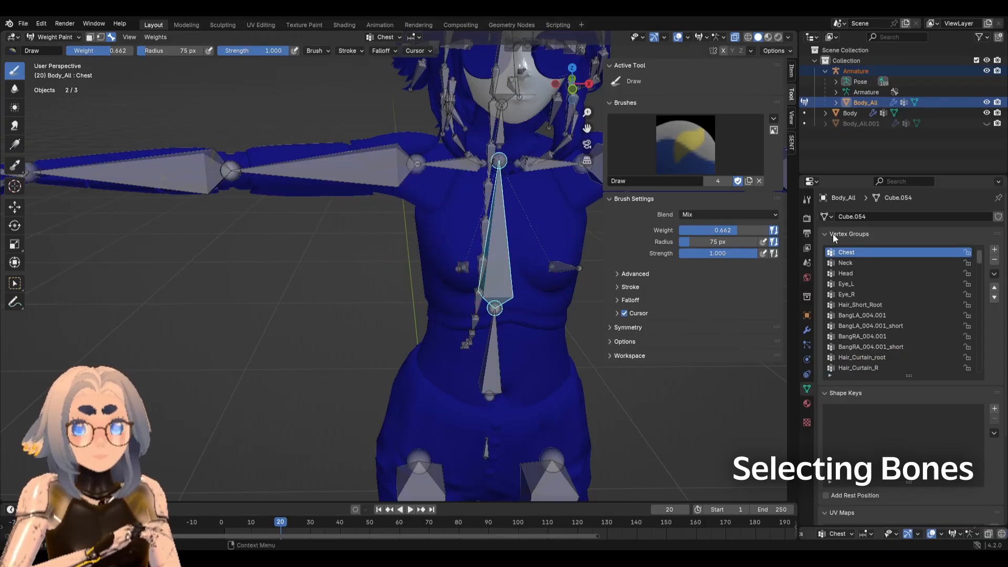
pyautogui.moveTo(807, 388)
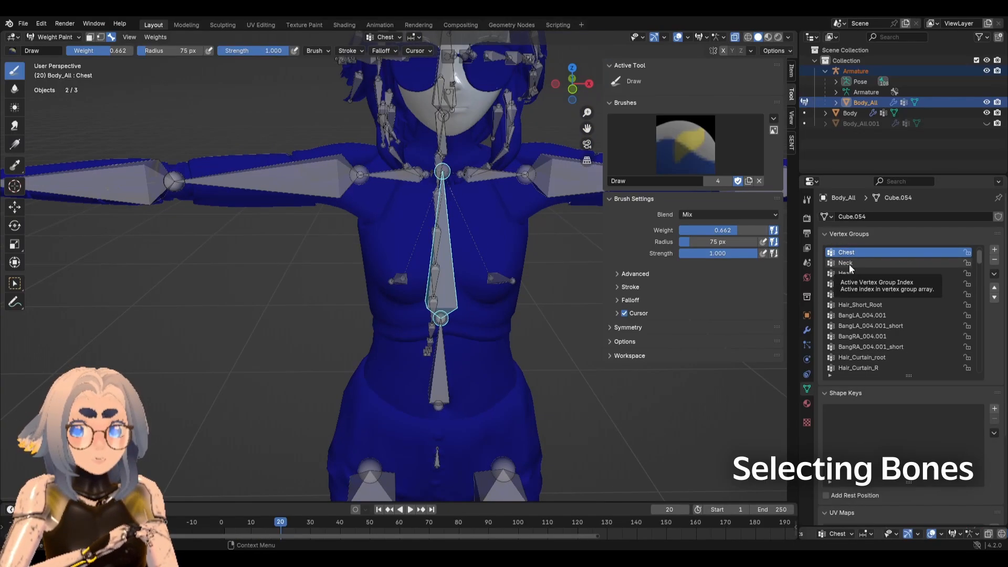
# Make Neck the active vertex group and scroll the group list toward Shoulder_R.
pyautogui.click(845, 262)
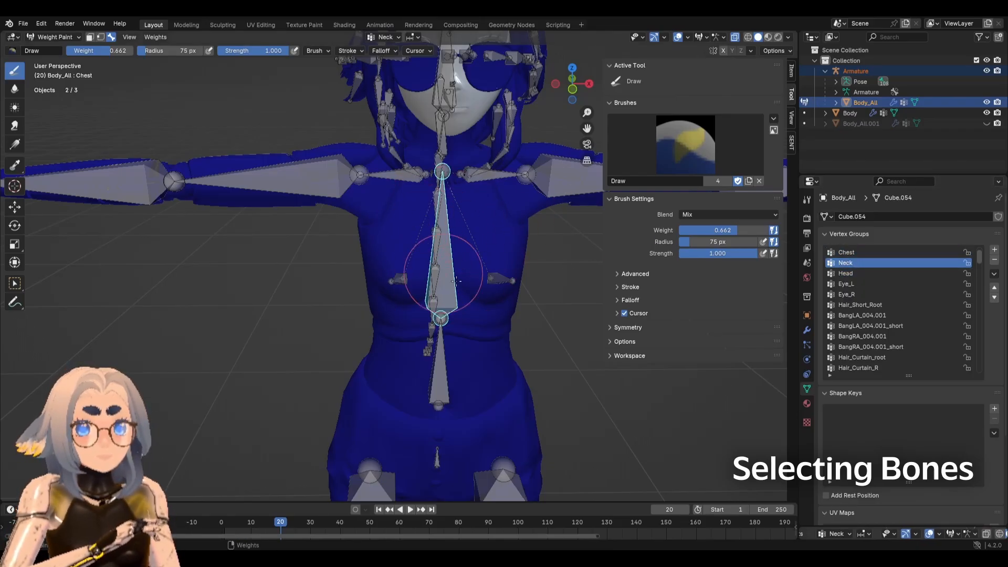
pyautogui.moveTo(363, 208)
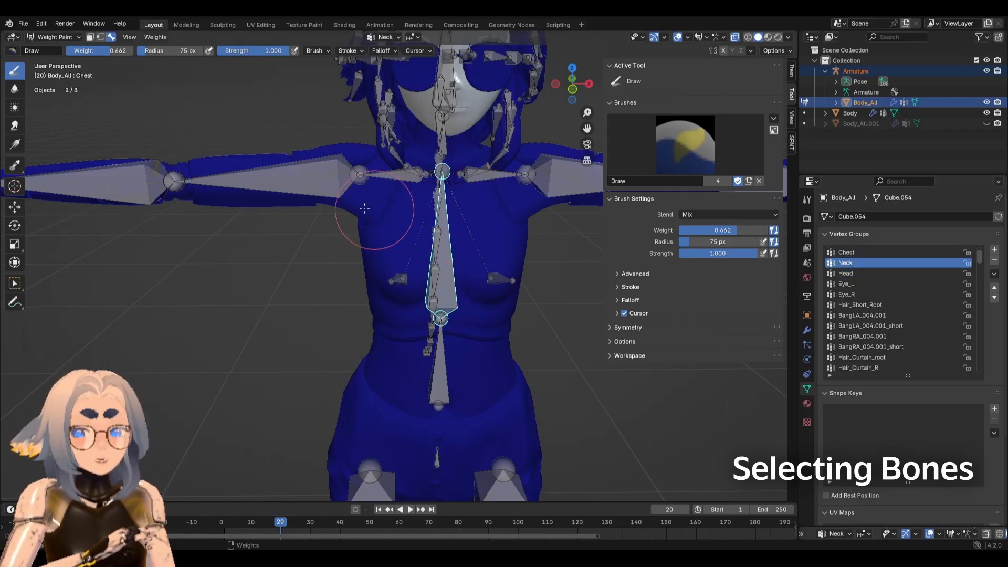
pyautogui.scroll(-3)
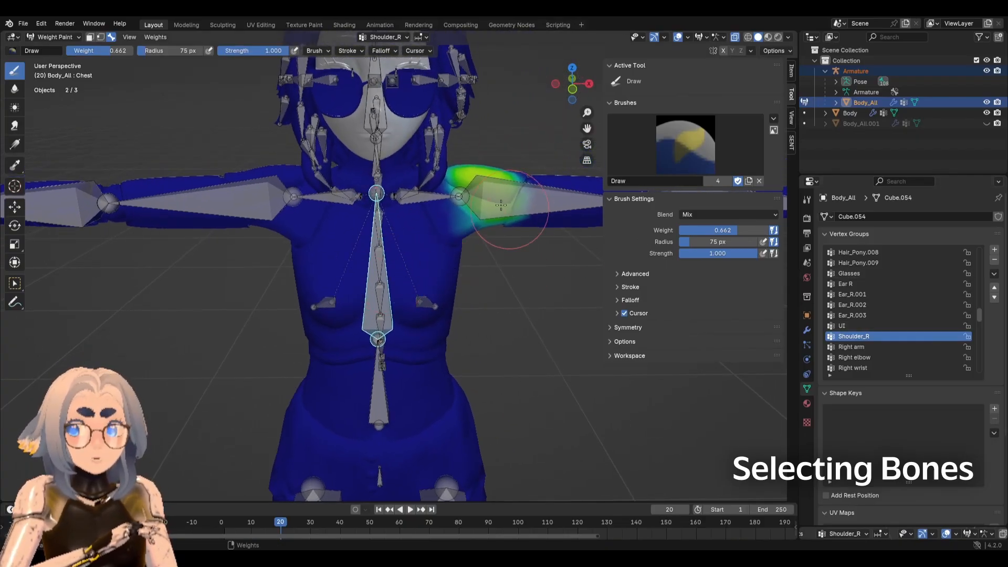
pyautogui.moveTo(357, 276)
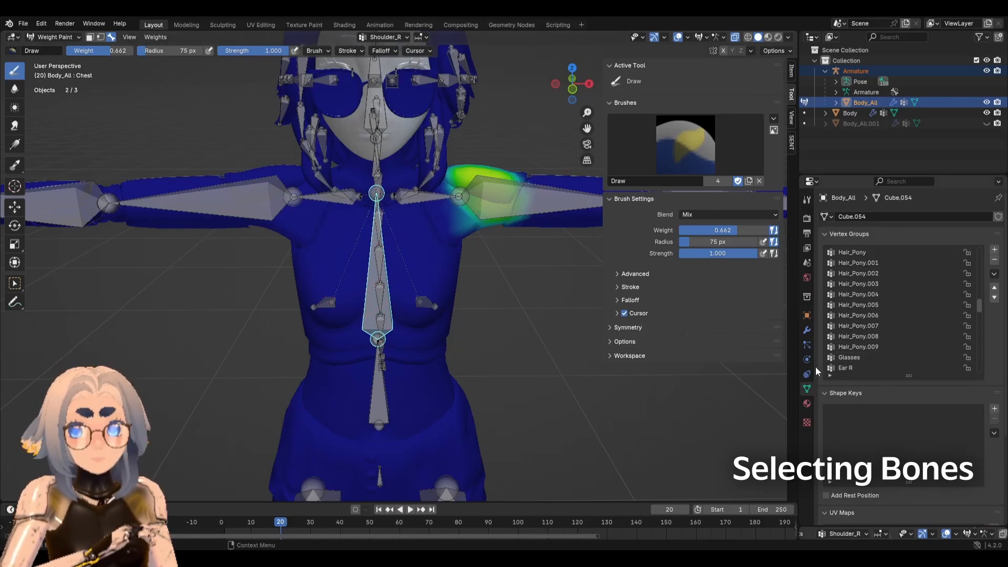
pyautogui.moveTo(290, 232)
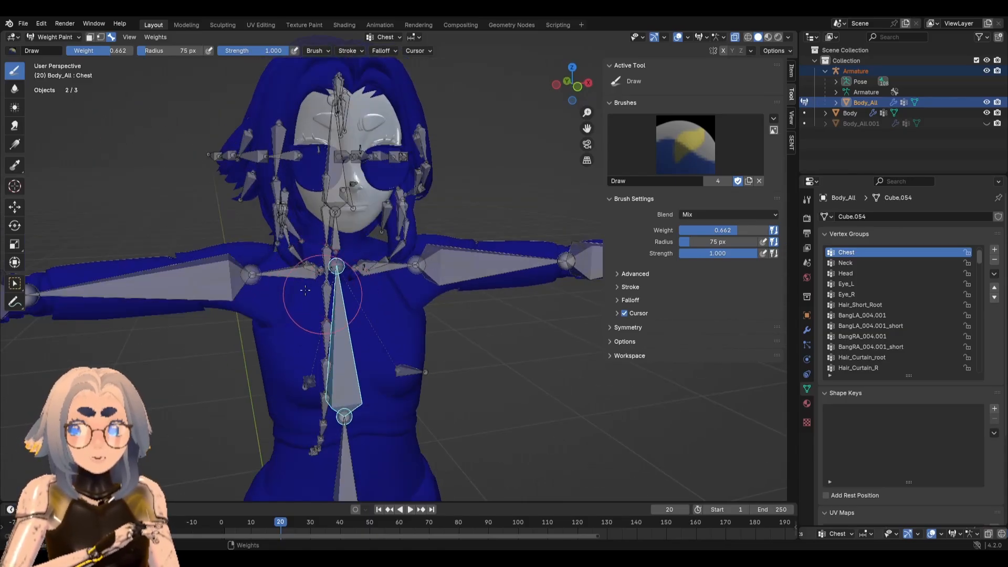
pyautogui.moveTo(286, 318)
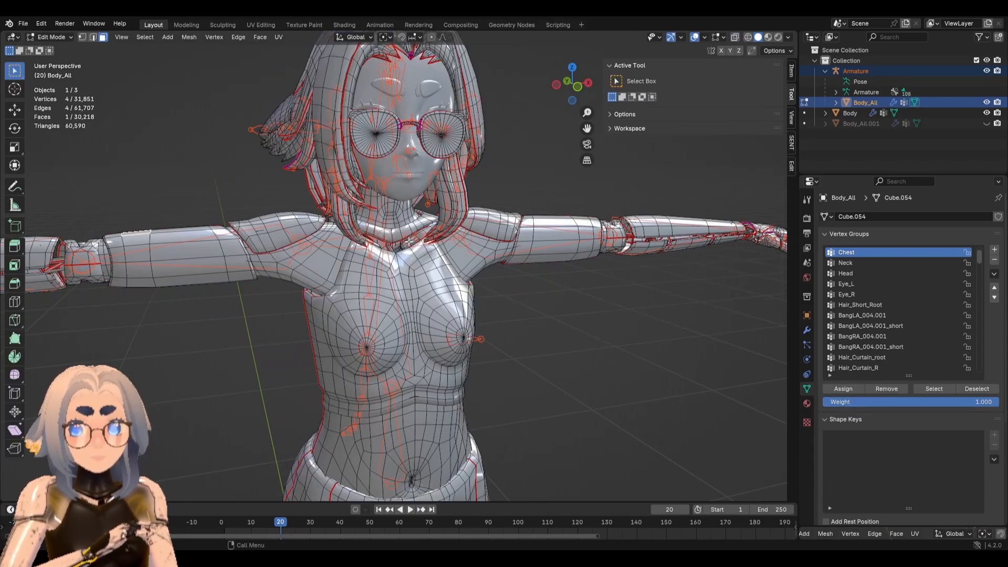
# Mask painting to the upper-arm faces and use the Gradient tool on the Right arm group.
pyautogui.click(55, 37)
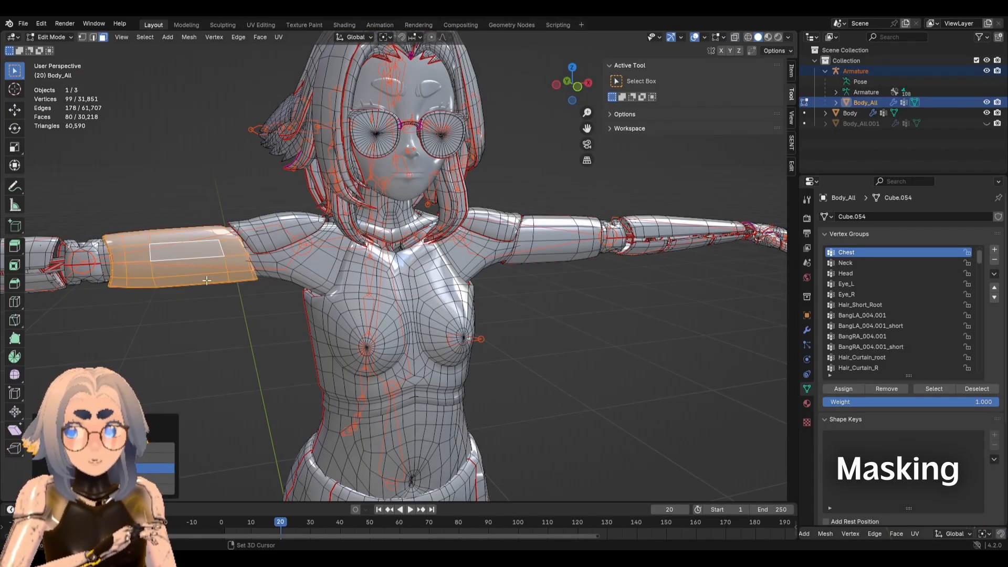
pyautogui.click(52, 38)
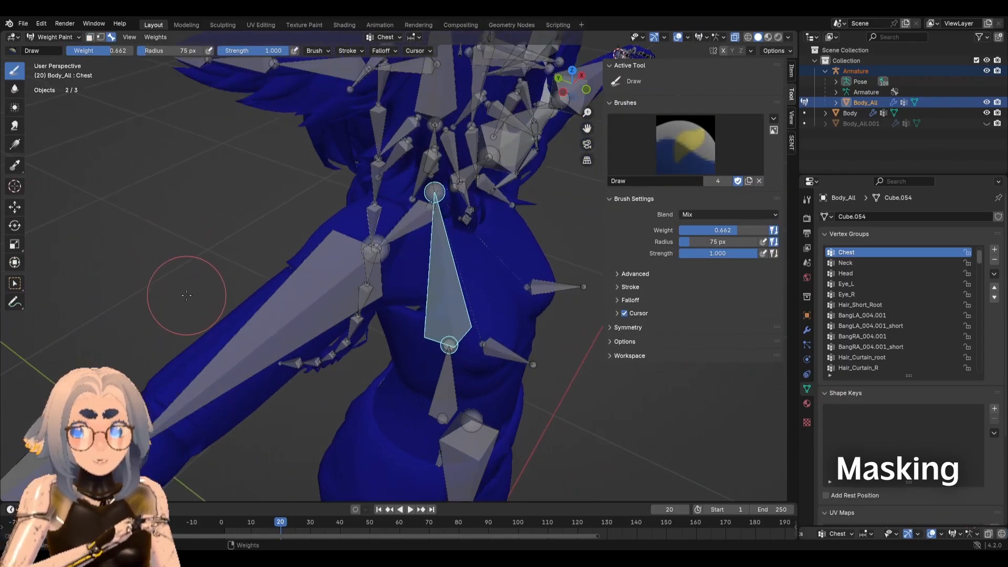
pyautogui.moveTo(89, 38)
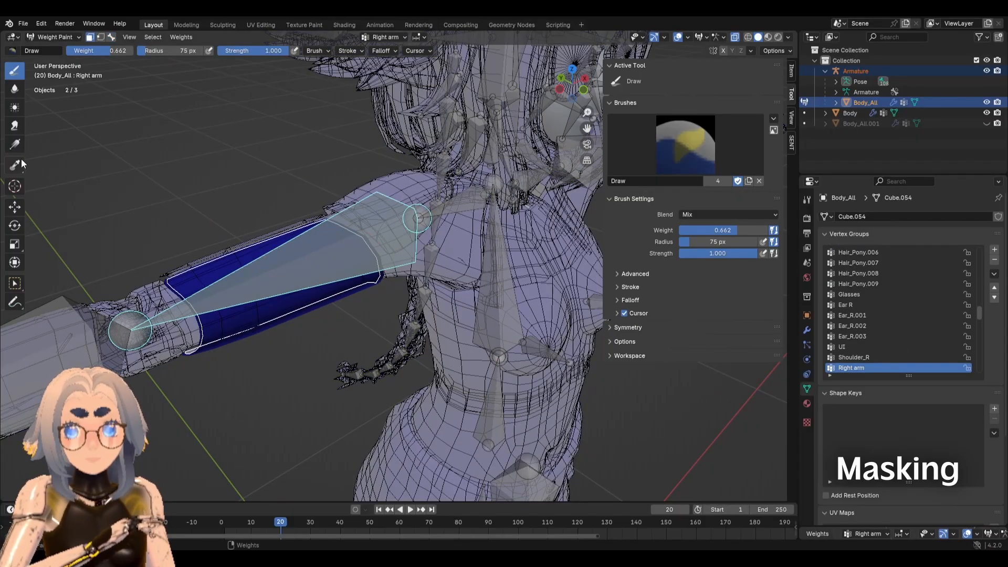
pyautogui.click(14, 144)
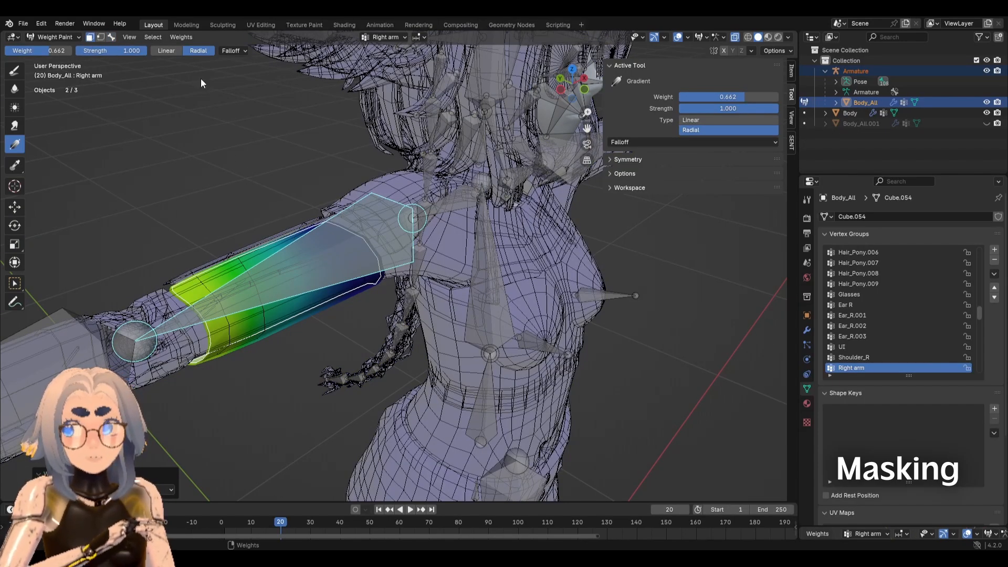
pyautogui.click(180, 37)
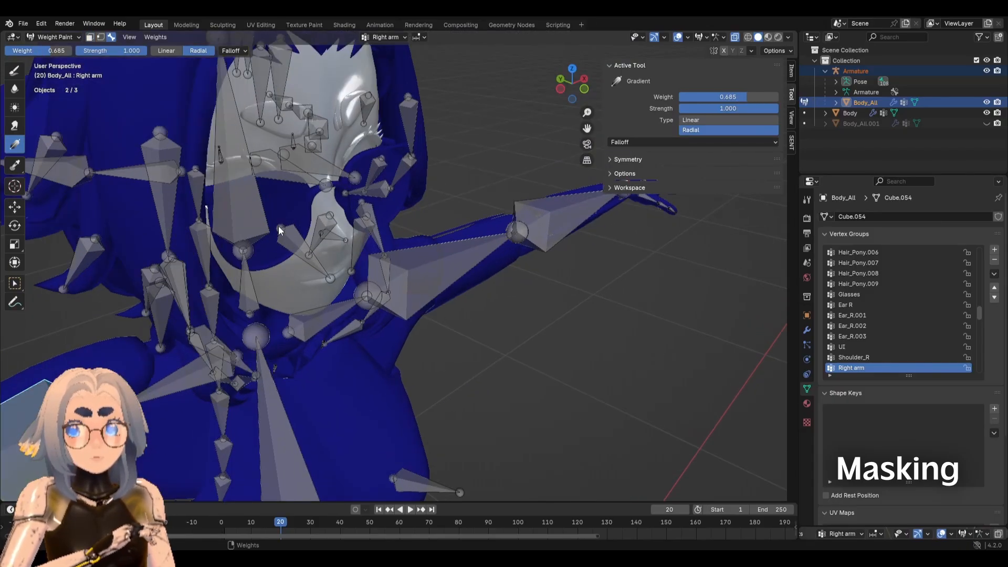
# View the Glasses group and mask weight painting to the lens faces via Edit Mode.
pyautogui.click(842, 346)
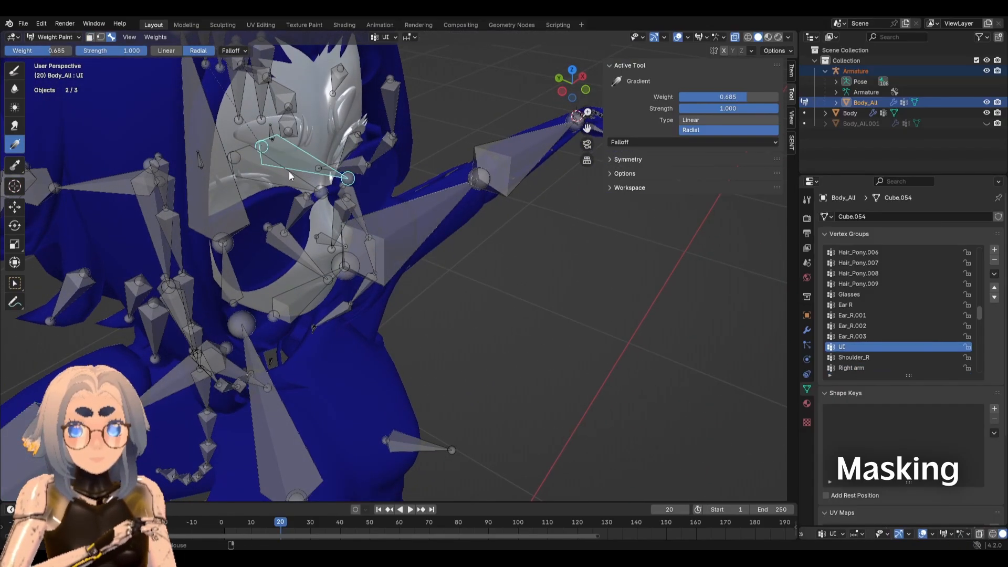
pyautogui.click(848, 294)
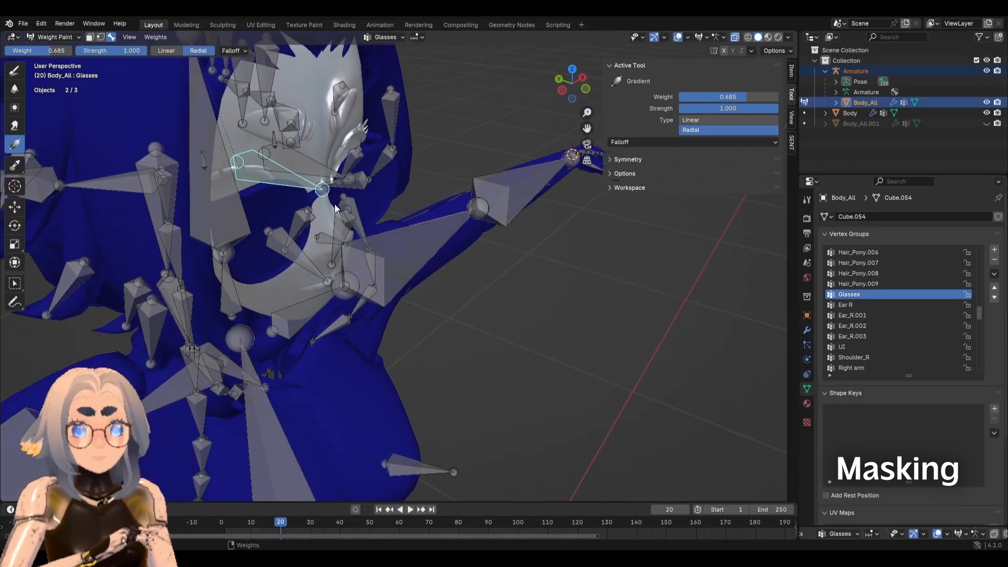
pyautogui.press('Tab')
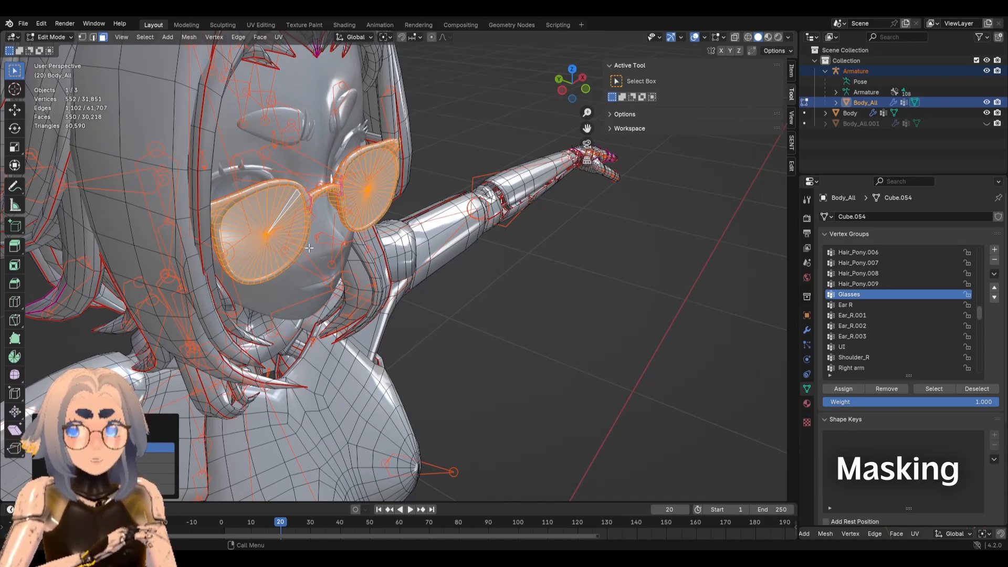
pyautogui.click(53, 37)
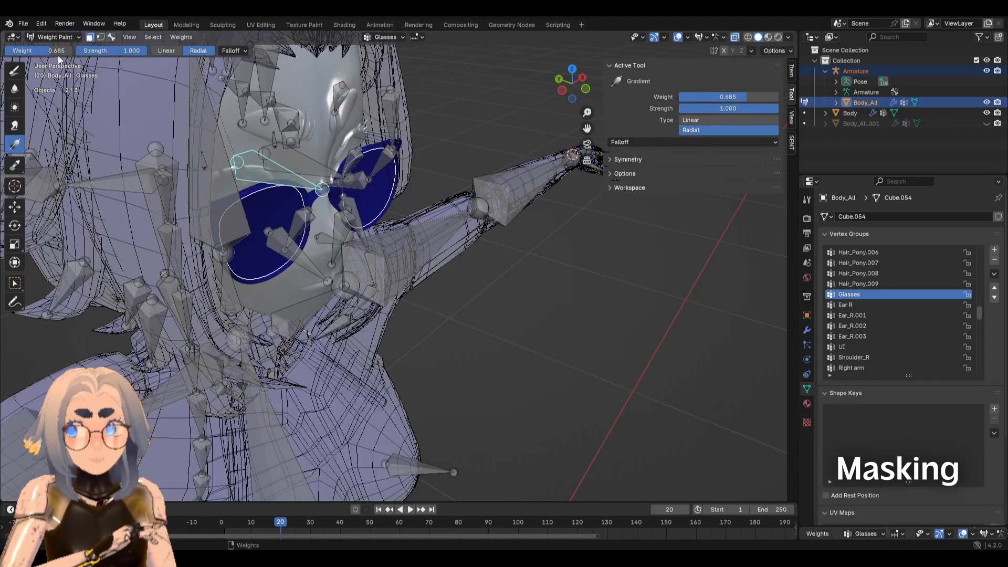
pyautogui.click(180, 36)
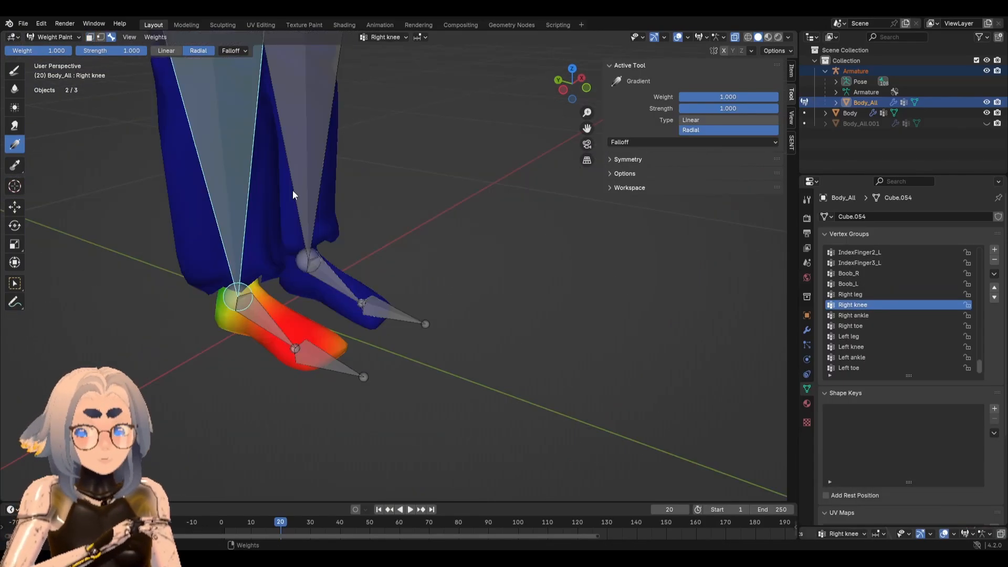
pyautogui.moveTo(347, 250)
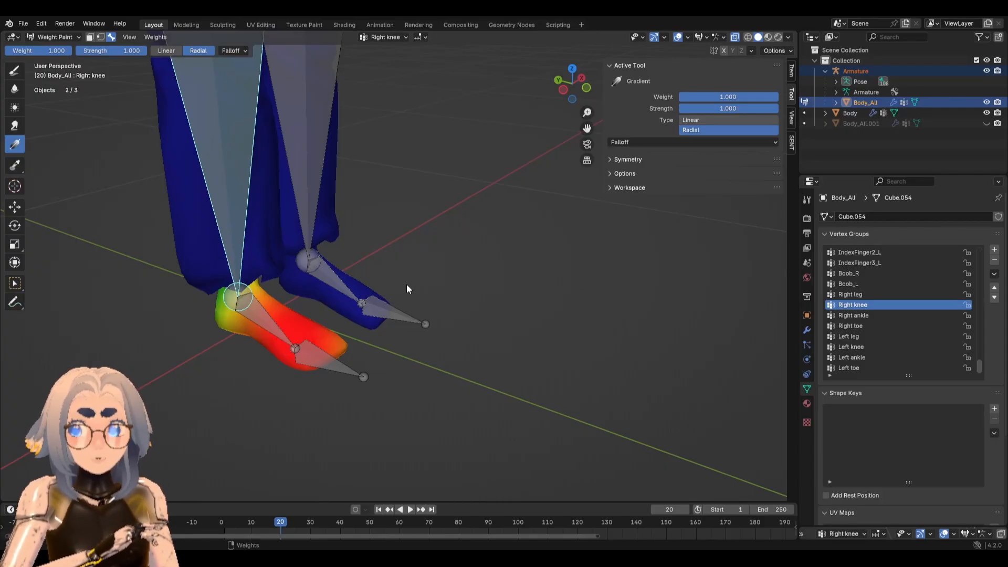
pyautogui.moveTo(338, 235)
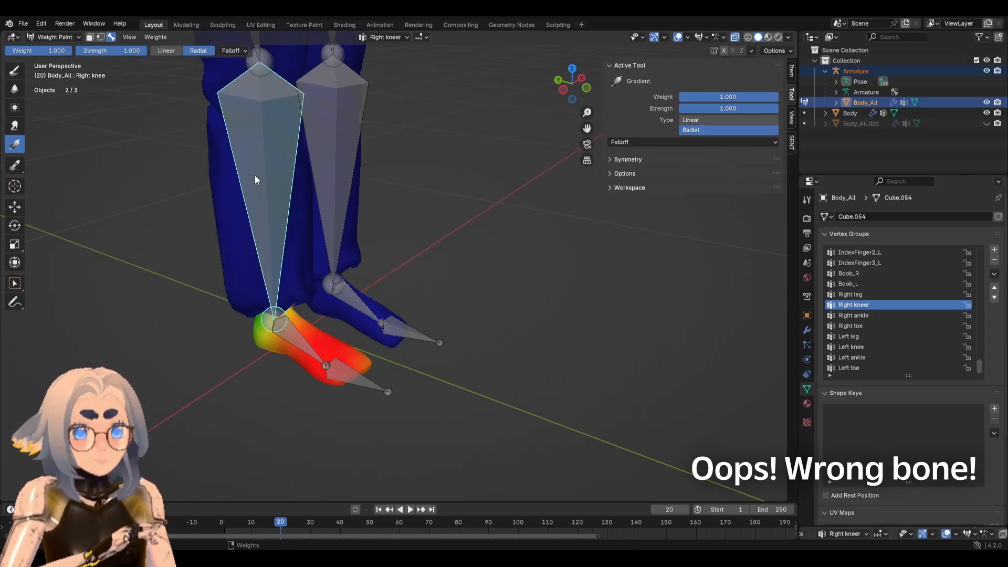
# Flip between the Right knee and Right ankle vertex groups to see which one weights the foot.
pyautogui.click(854, 315)
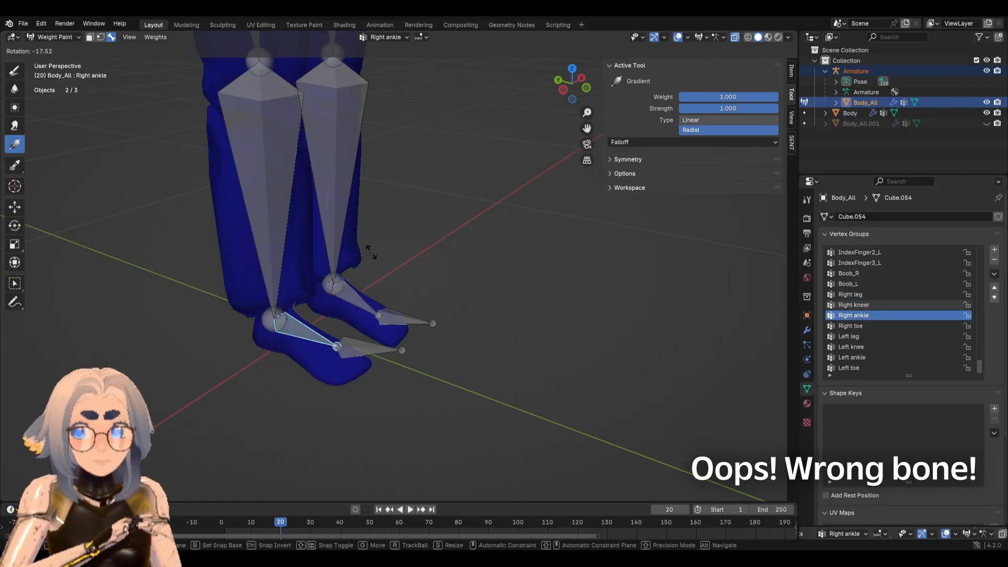
pyautogui.click(854, 325)
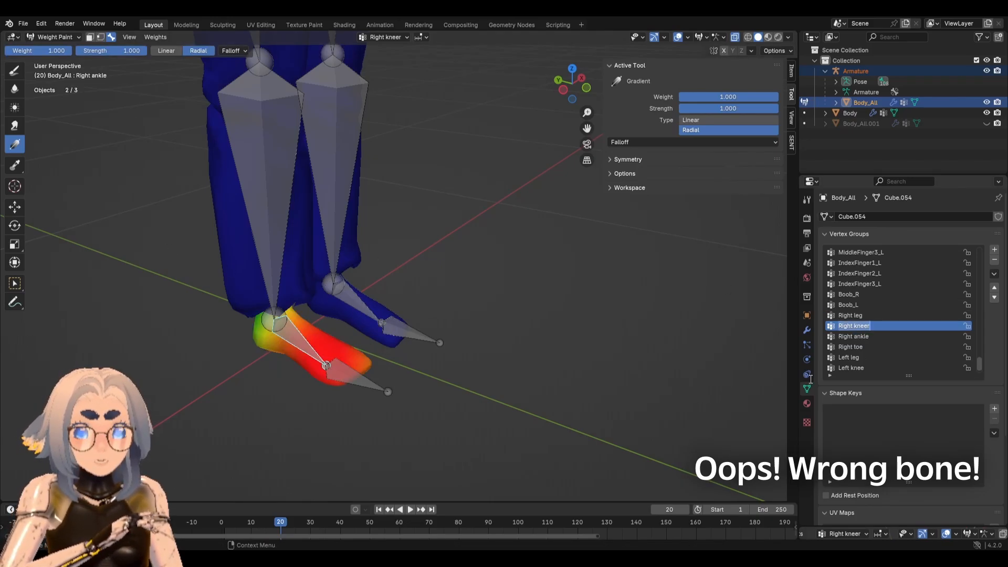
pyautogui.click(851, 346)
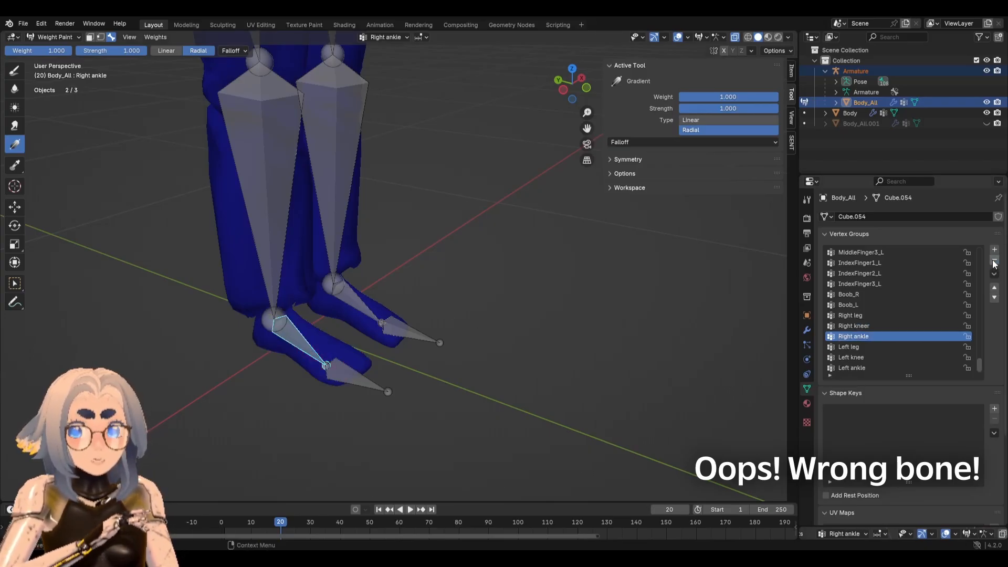
pyautogui.click(852, 325)
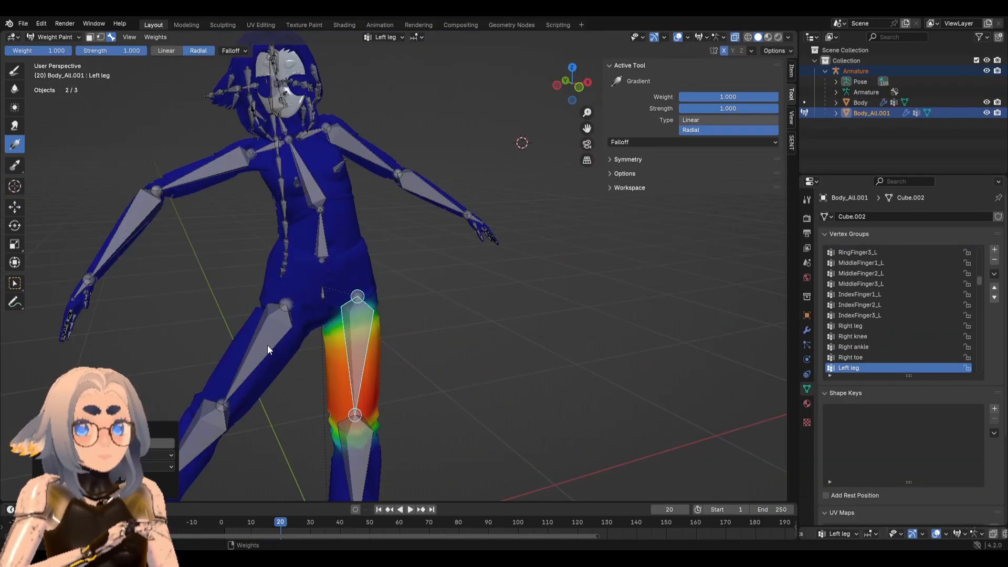
# Return the body to Object Mode, select the Armature and enter Pose Mode.
pyautogui.click(851, 326)
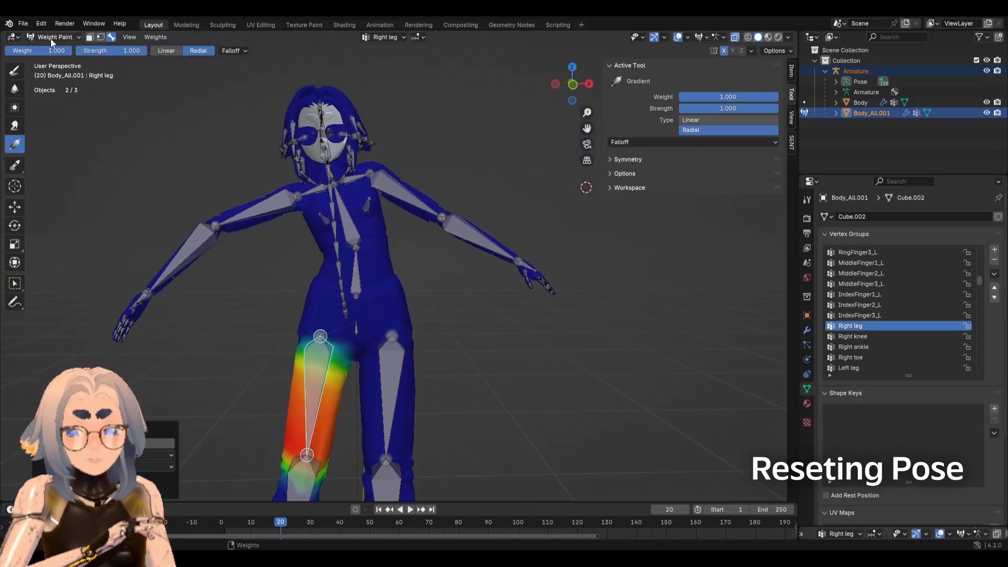
pyautogui.moveTo(53, 38)
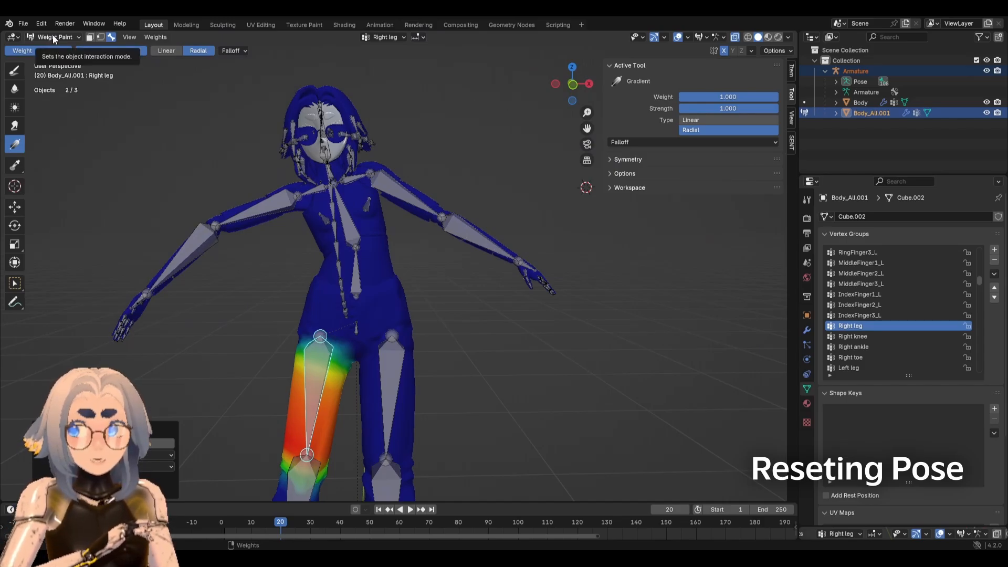
pyautogui.click(55, 38)
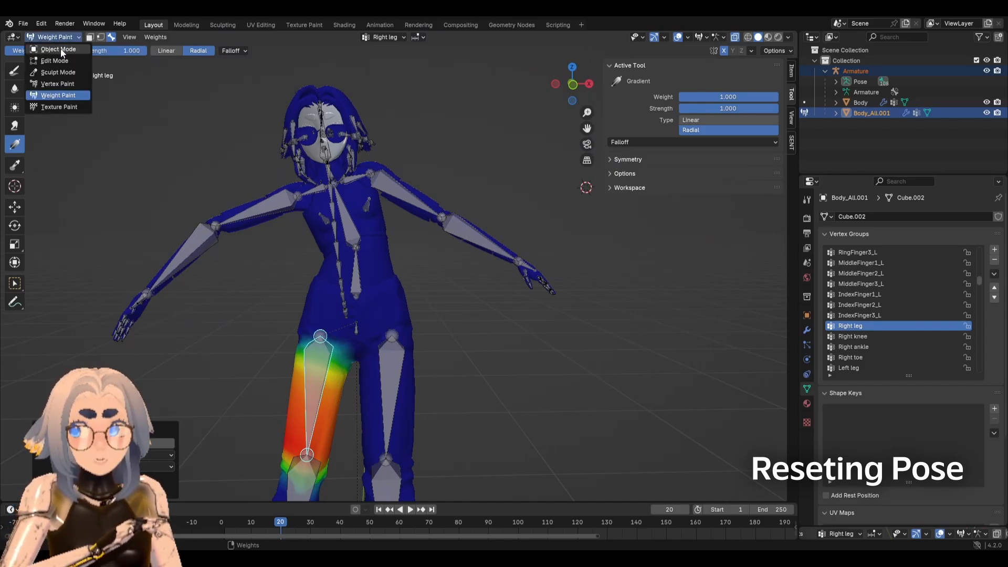
pyautogui.click(59, 48)
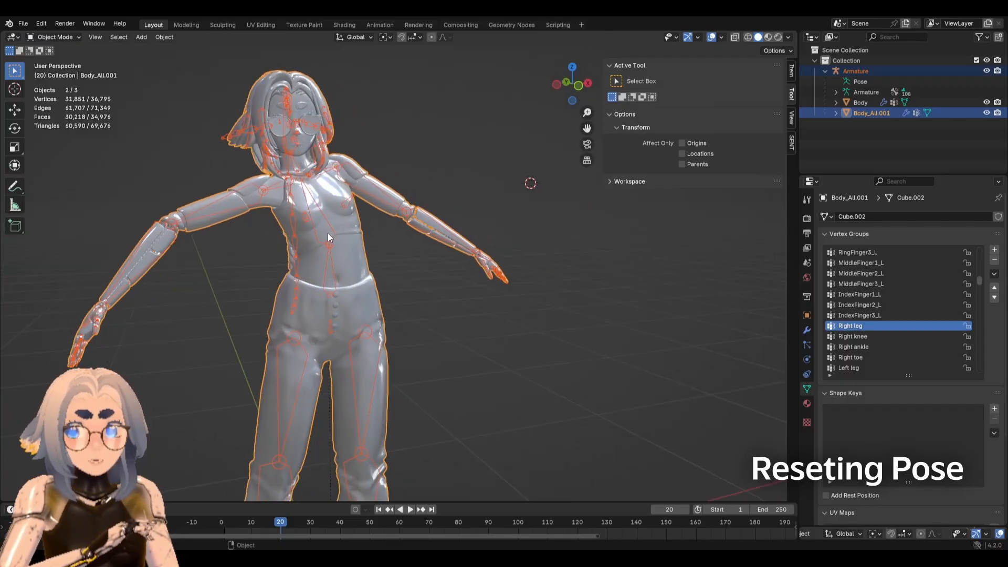
pyautogui.click(856, 71)
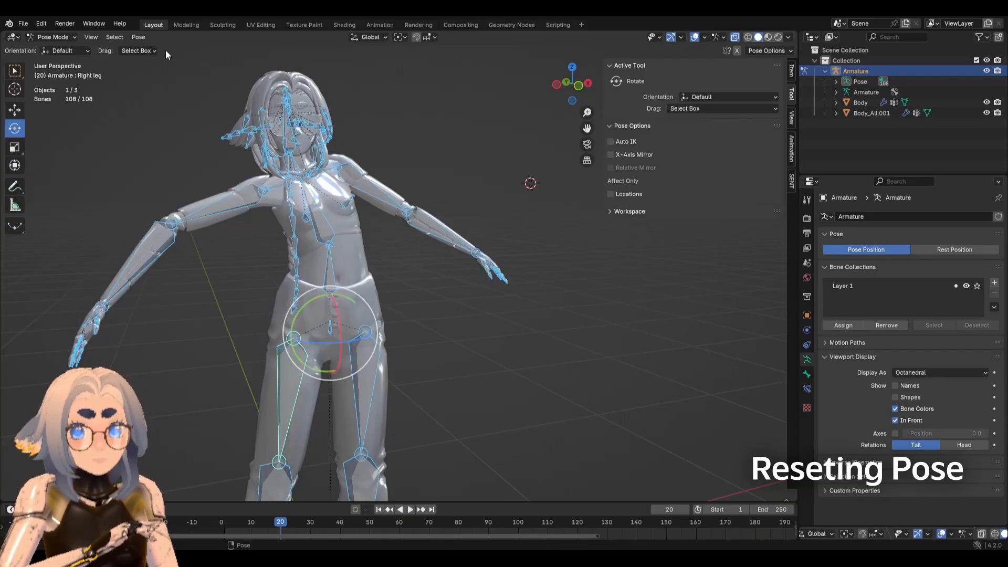
pyautogui.click(139, 37)
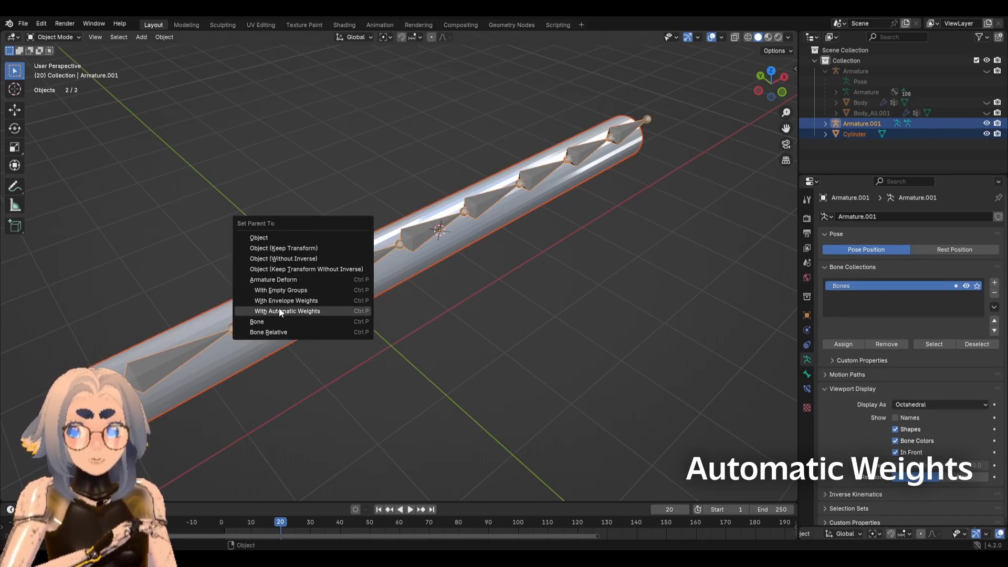
# Parent the Cylinder to the bone chain with Automatic Weights and weight-paint it, checking each bone's gradient.
pyautogui.click(286, 311)
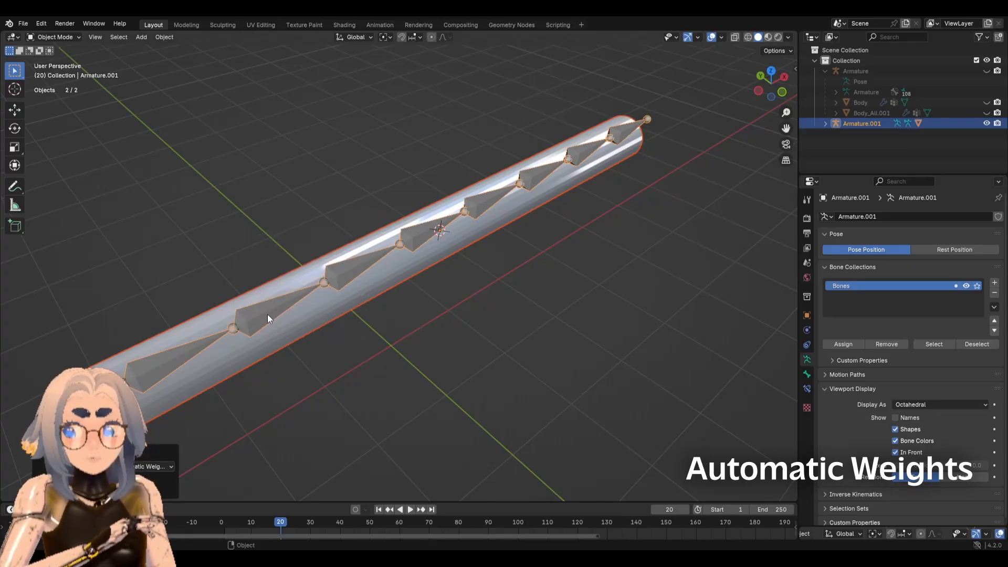
pyautogui.click(55, 37)
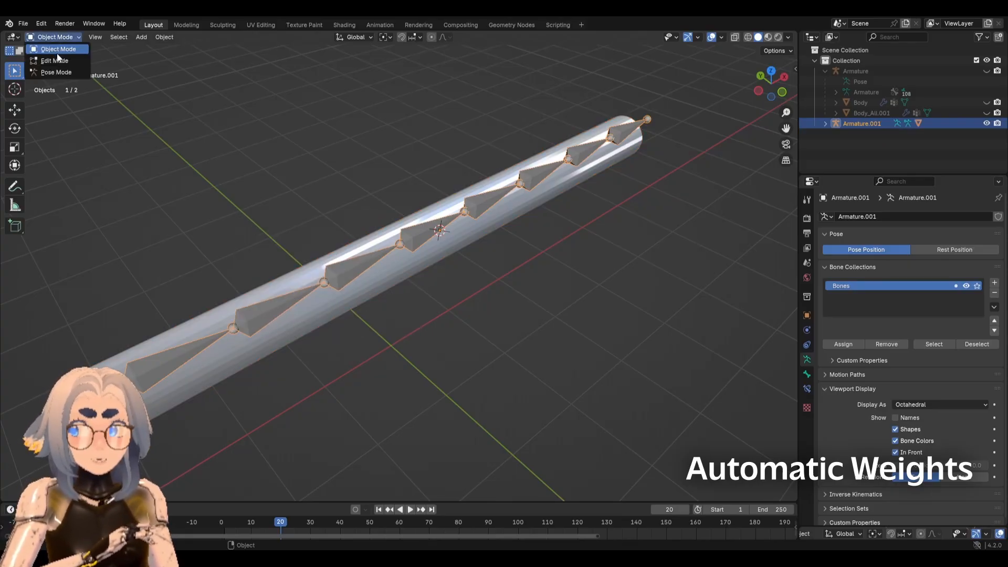
pyautogui.click(266, 290)
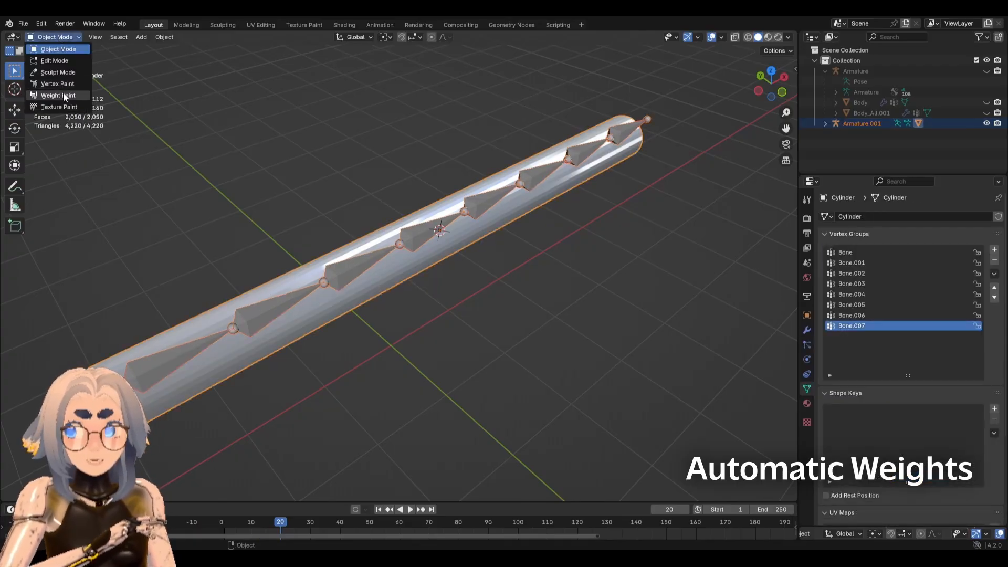
pyautogui.click(58, 94)
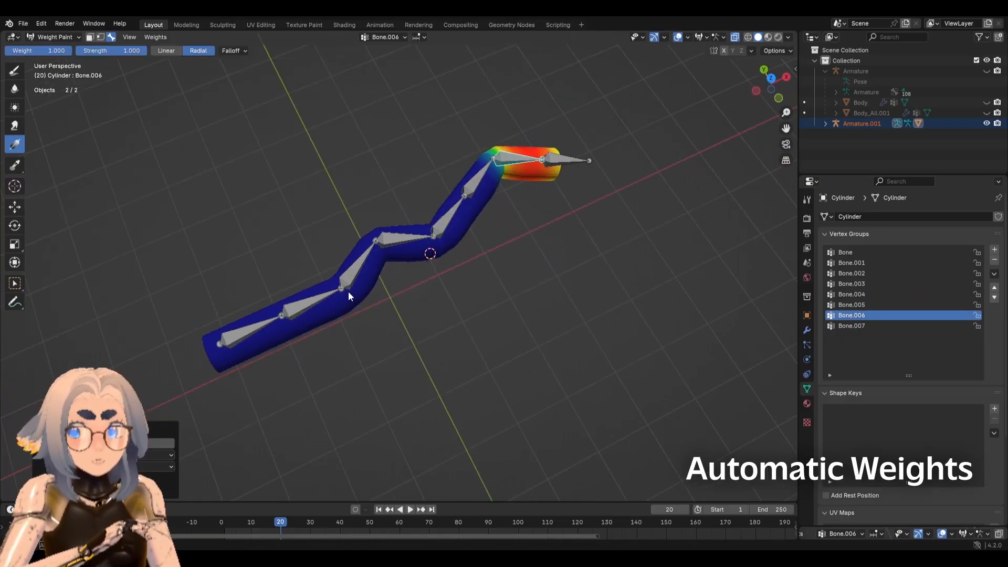
pyautogui.click(852, 262)
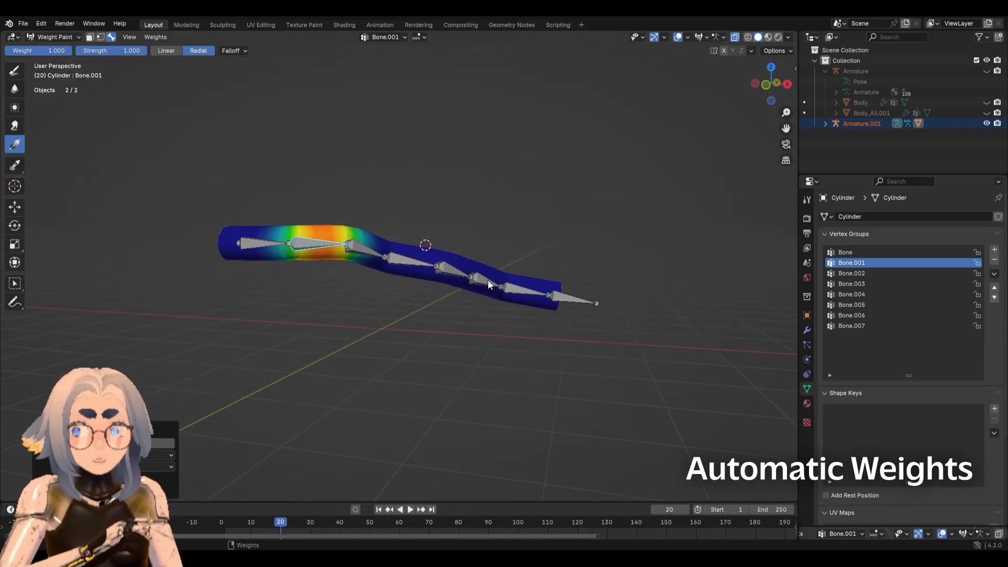
pyautogui.moveTo(311, 218)
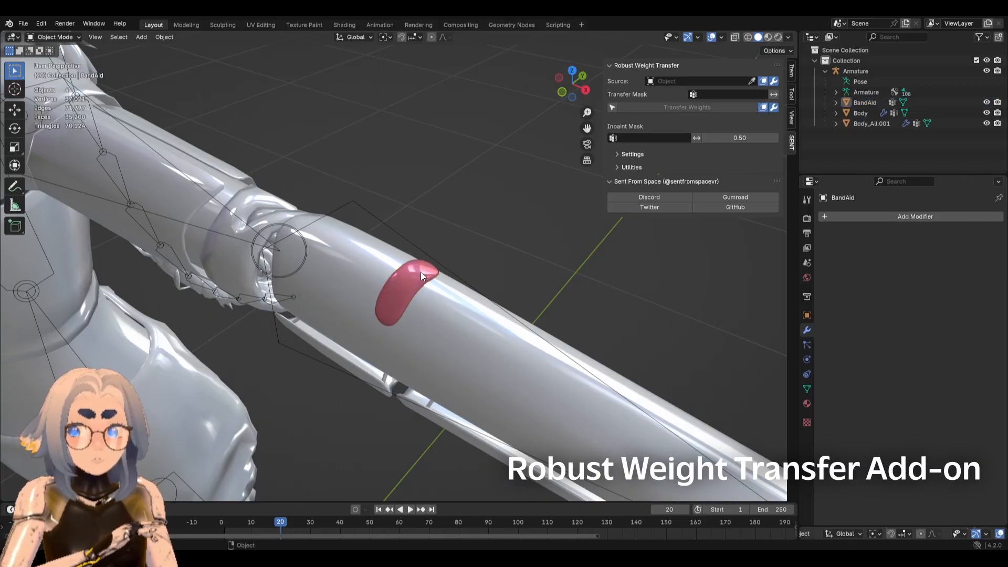
# Run Robust Weight Transfer from Body_All.001 onto the BandAid mesh, then make the Armature active.
pyautogui.click(416, 280)
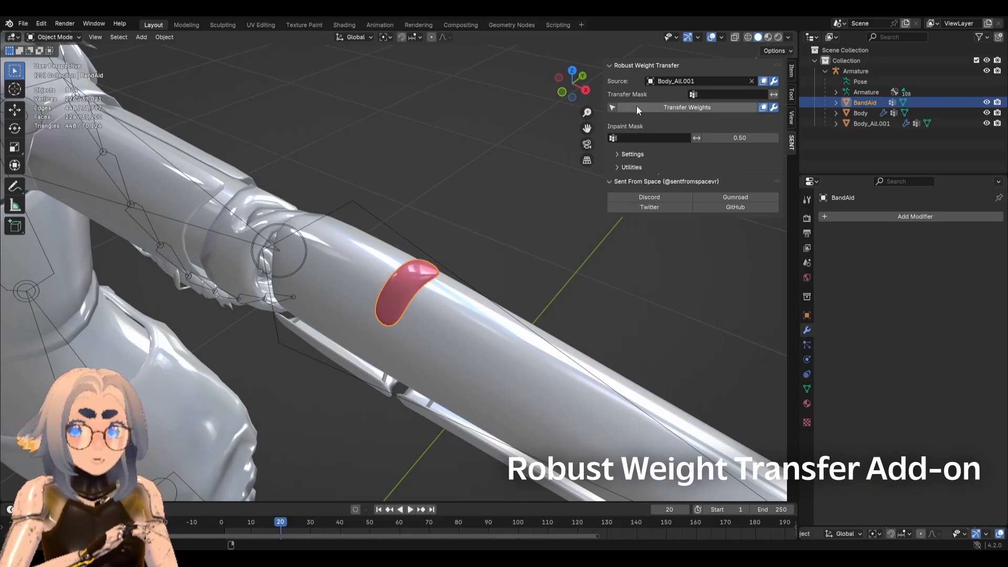
pyautogui.click(686, 107)
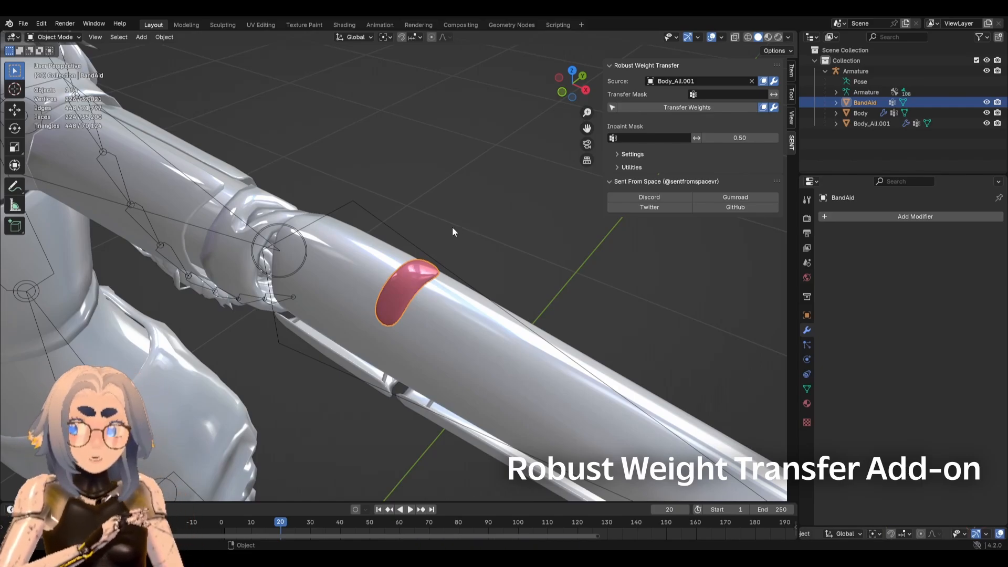
pyautogui.click(55, 37)
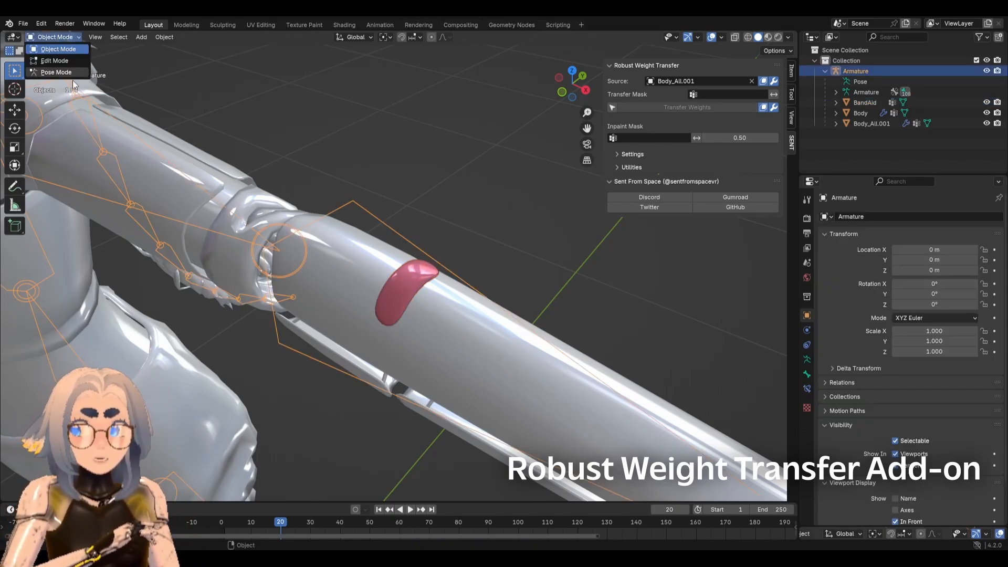
pyautogui.moveTo(55, 61)
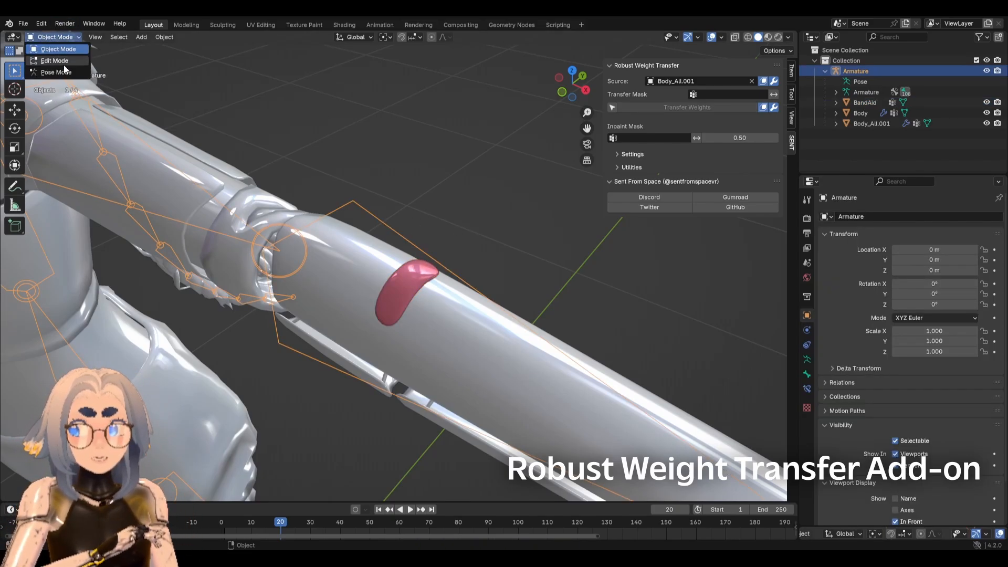
pyautogui.click(55, 72)
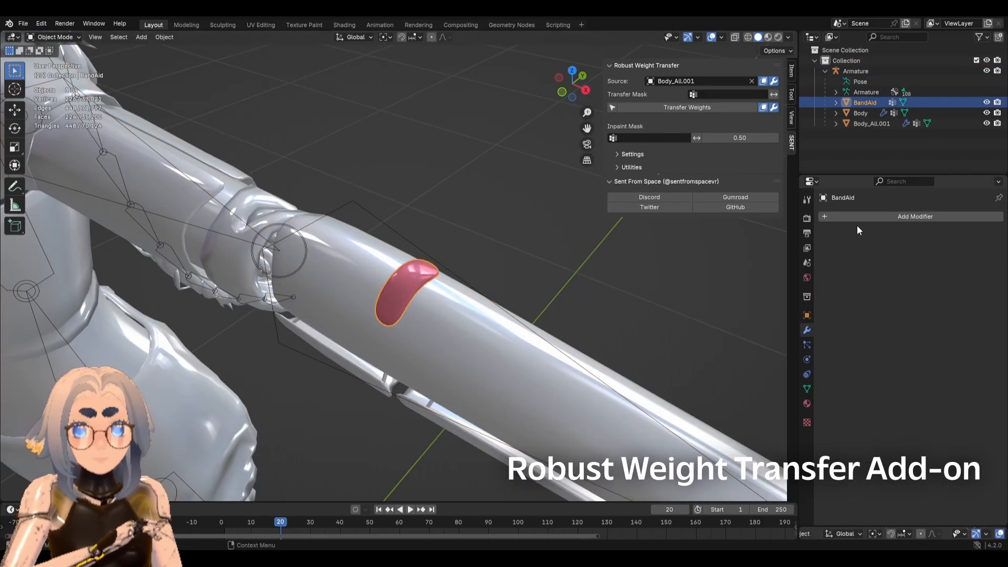
pyautogui.moveTo(852, 223)
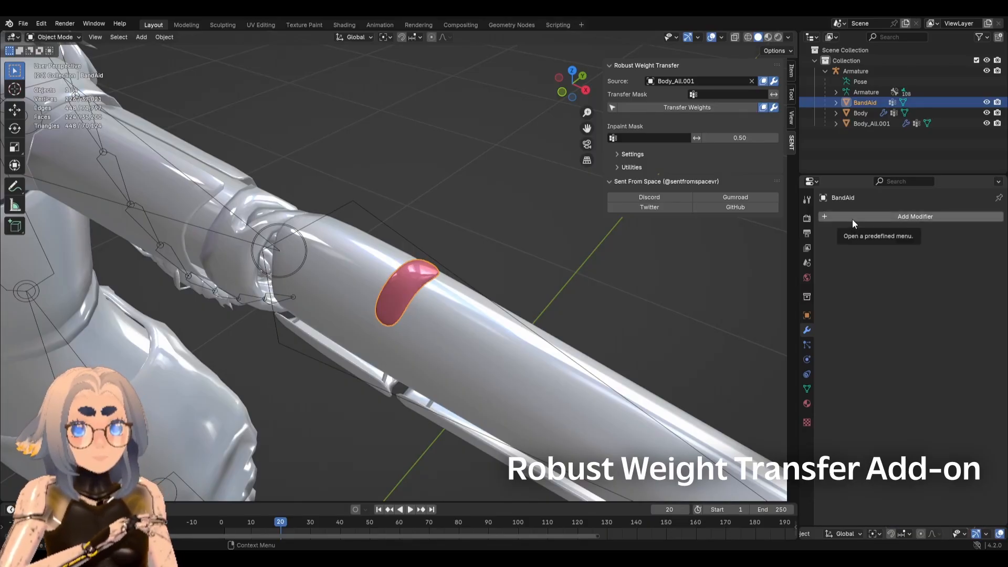
# Give the BandAid an Armature modifier targeting the Armature object, then make the Armature active.
pyautogui.click(915, 216)
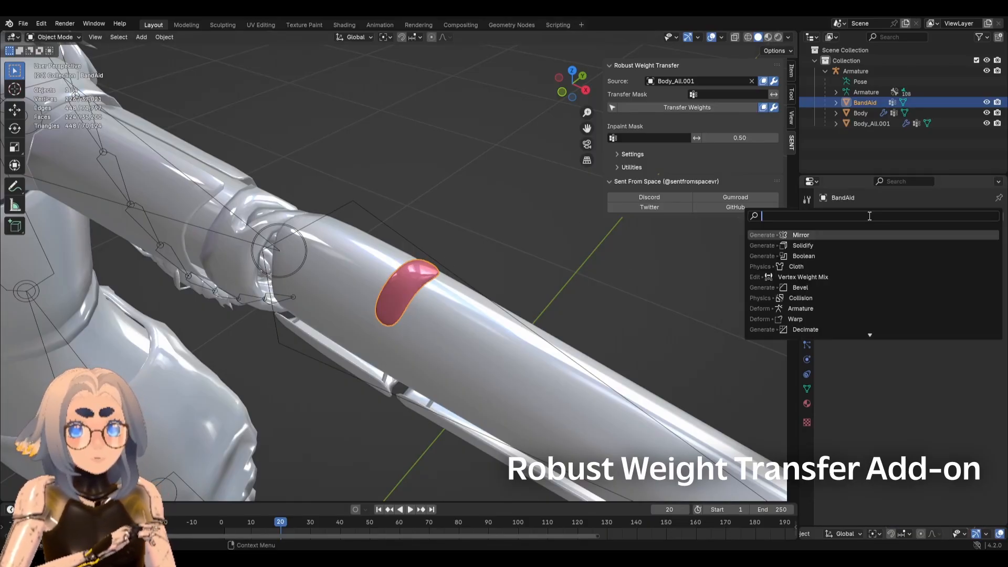
pyautogui.write('arm')
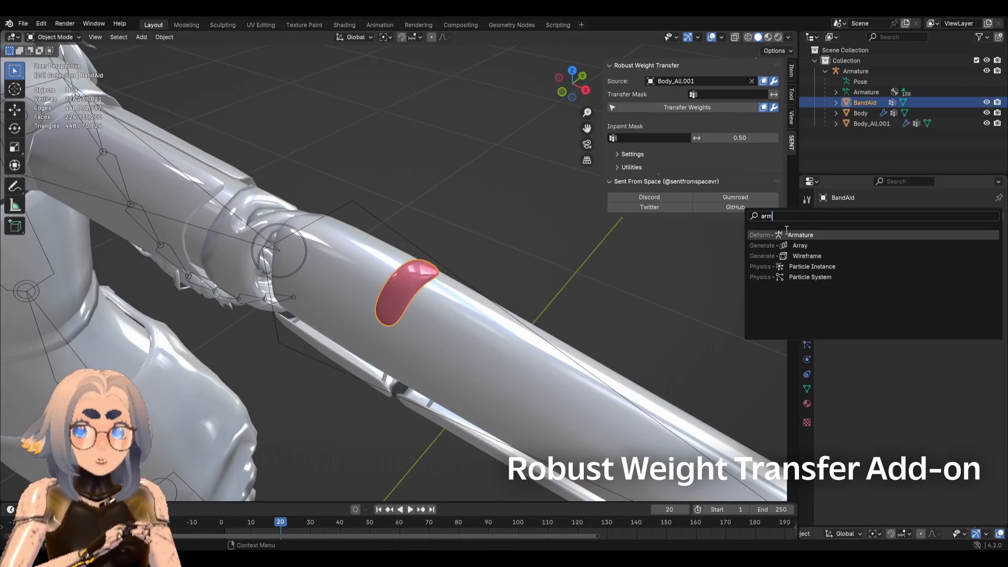
pyautogui.click(801, 235)
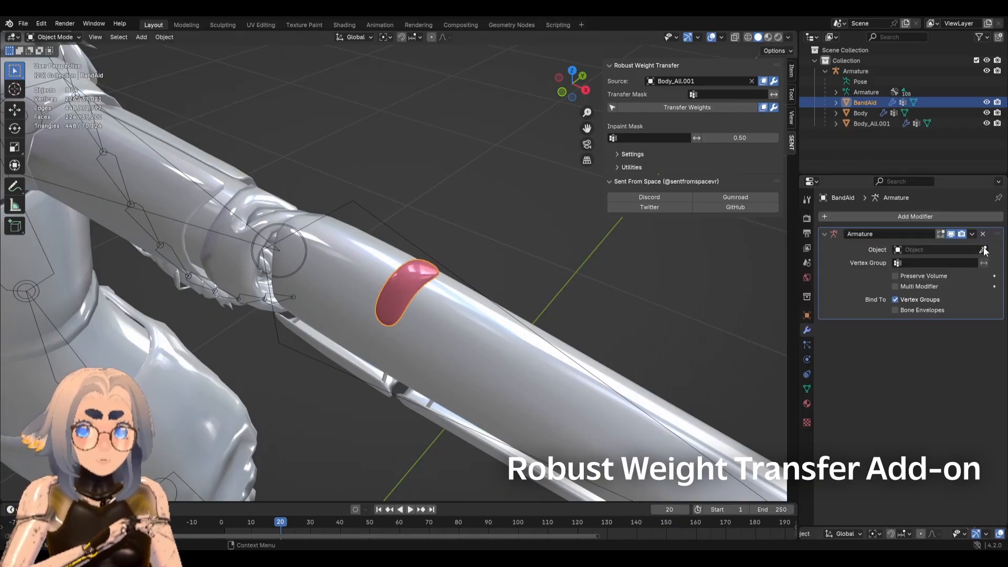
pyautogui.click(939, 250)
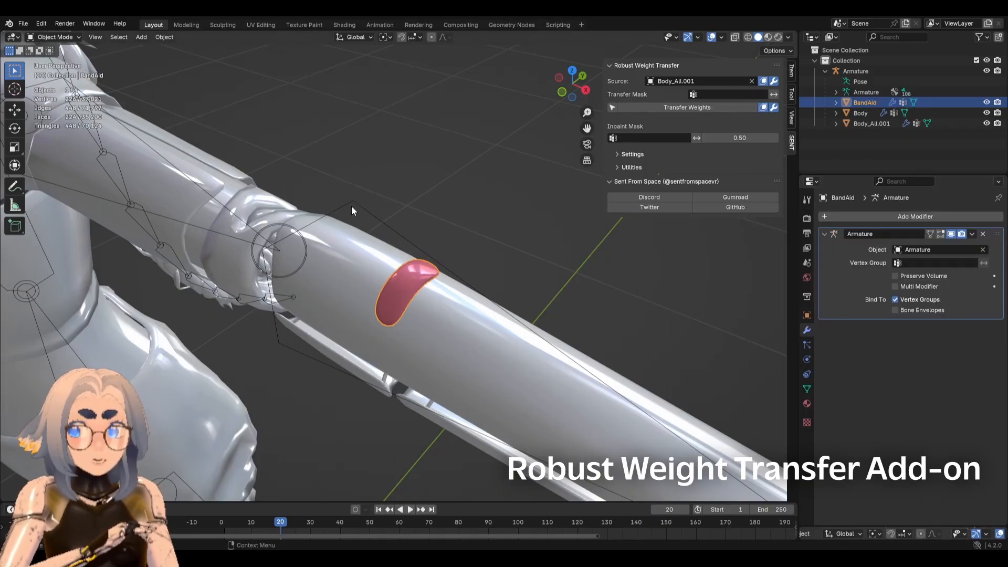
pyautogui.click(55, 37)
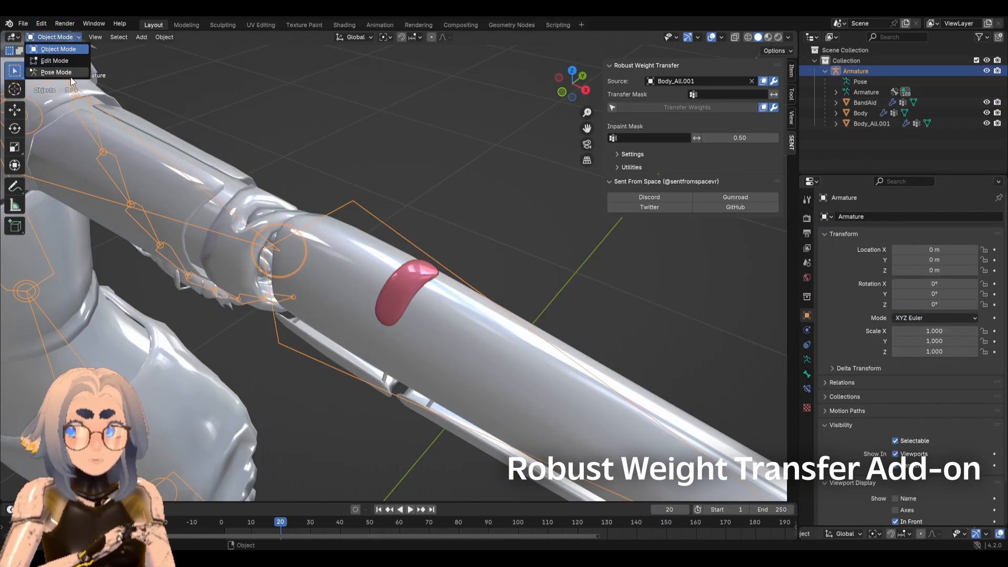
pyautogui.click(55, 71)
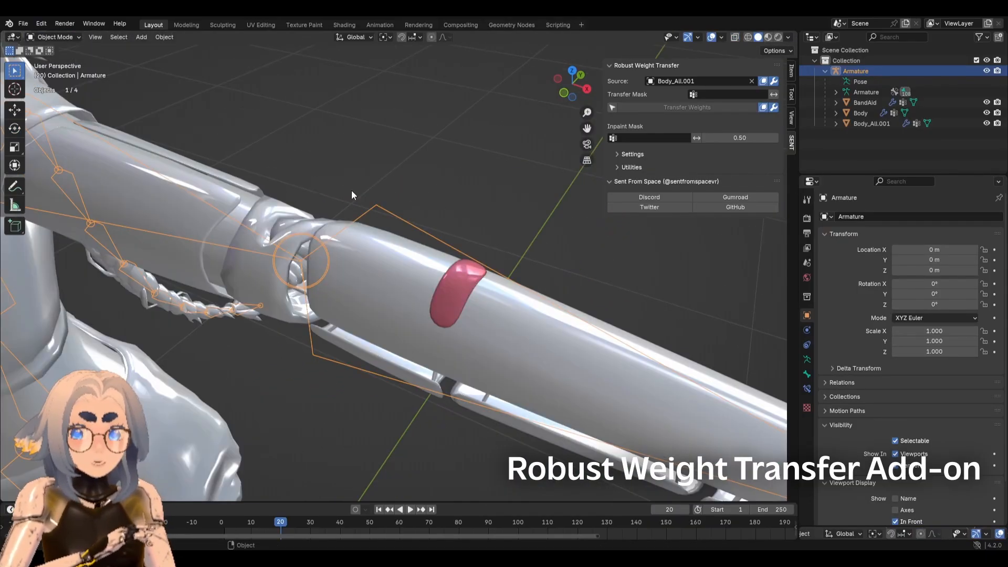
pyautogui.moveTo(459, 271)
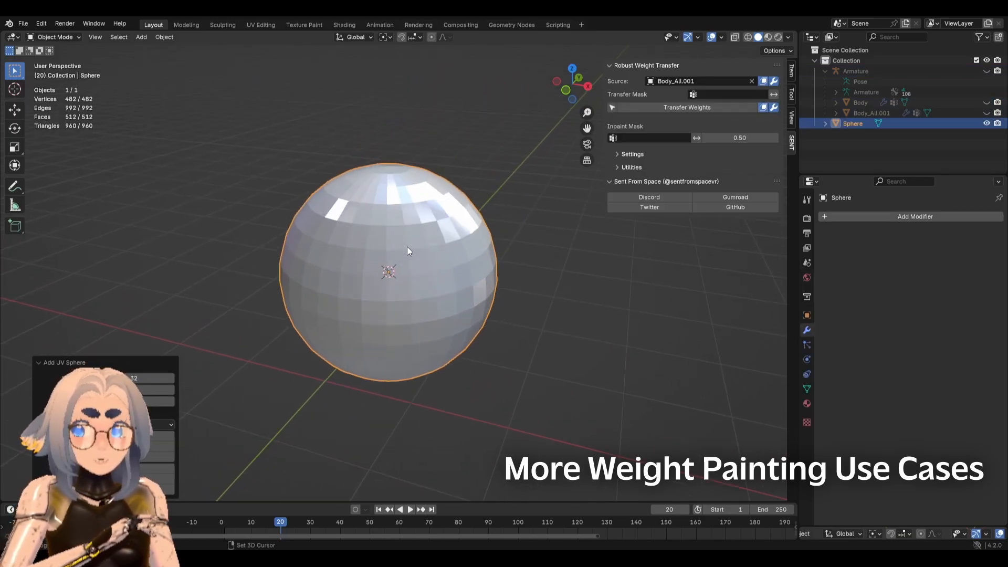
pyautogui.moveTo(807, 389)
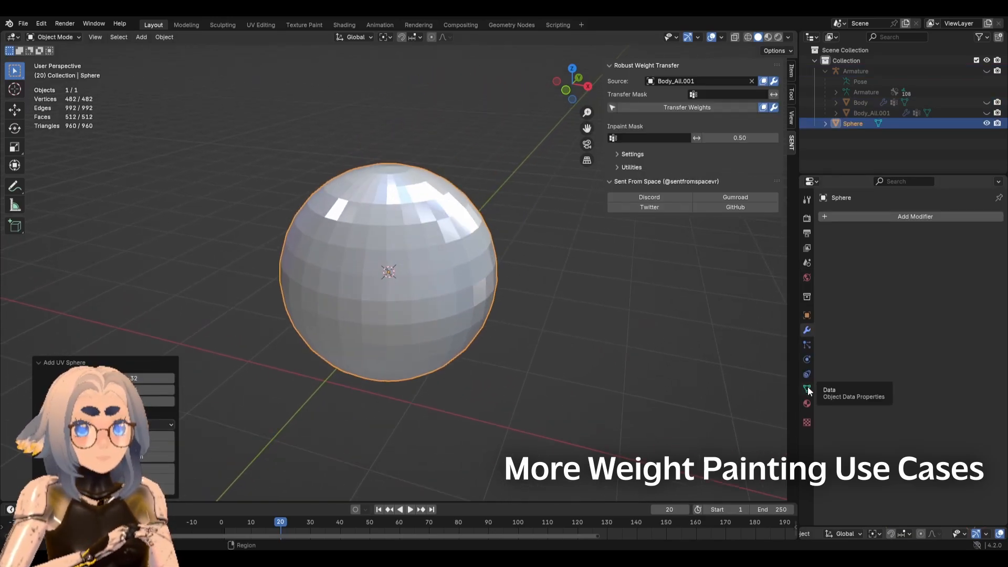
# Create vertex groups Group and Group.001 on the sphere and weight-paint a patch into each.
pyautogui.click(807, 388)
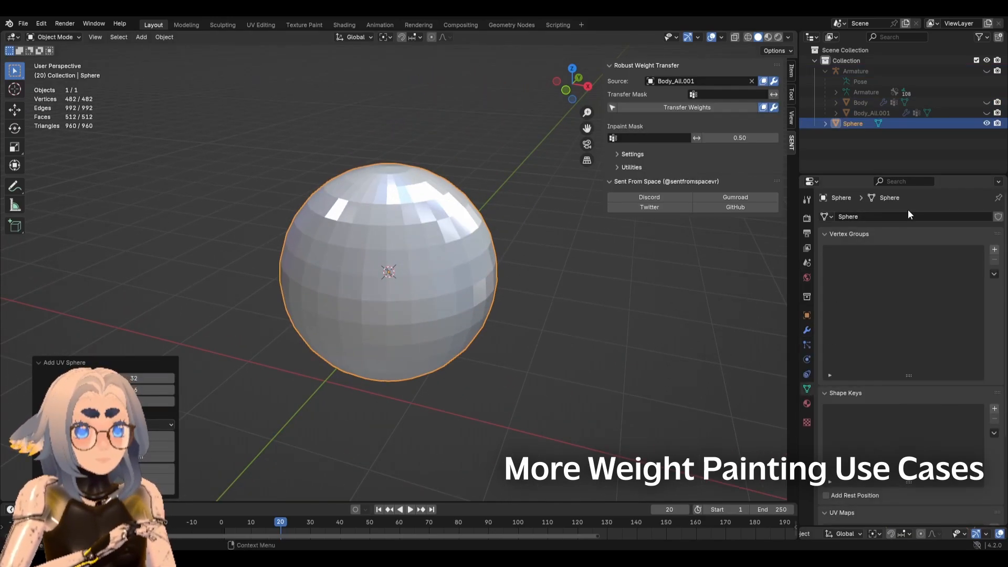
pyautogui.click(994, 250)
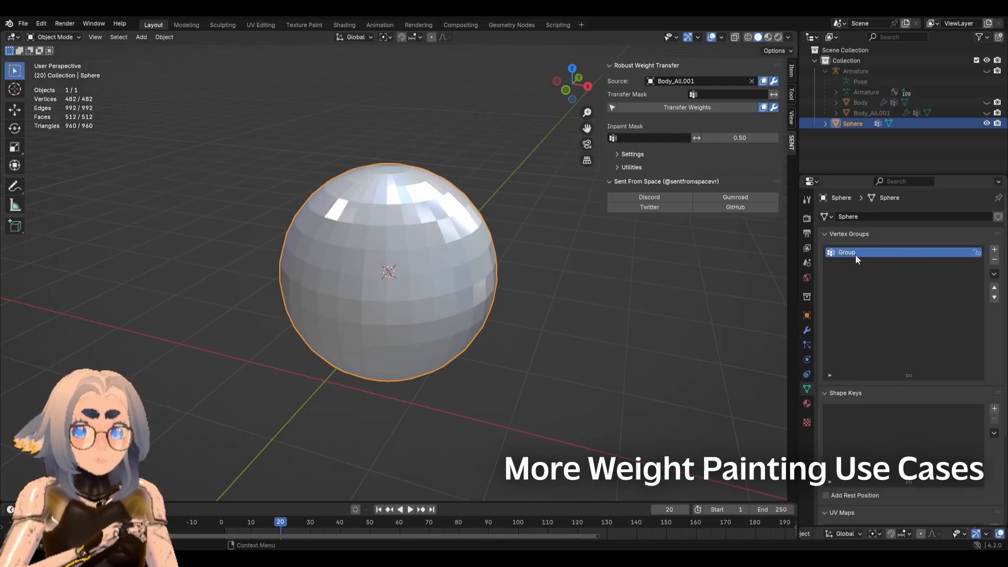
pyautogui.click(55, 37)
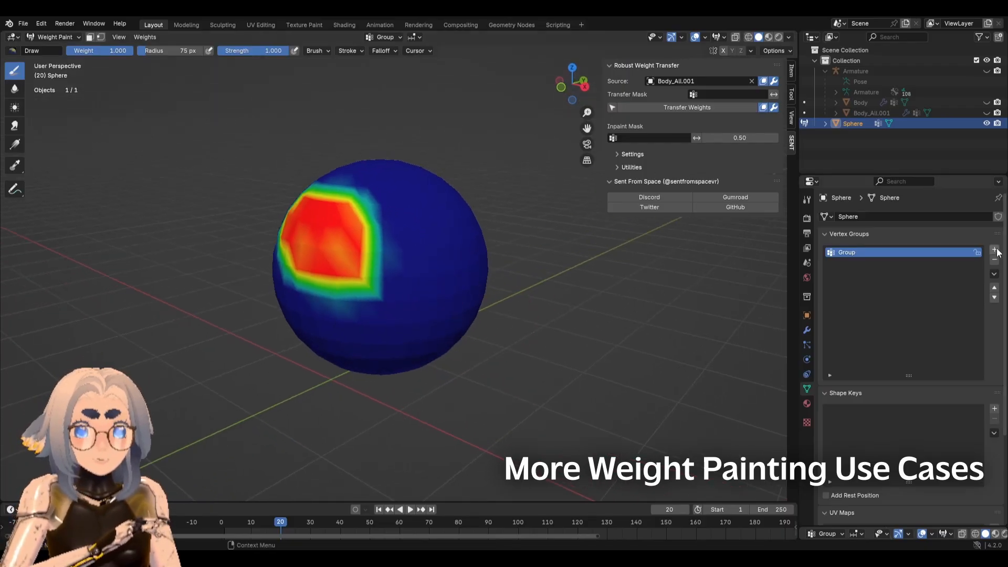
pyautogui.click(993, 250)
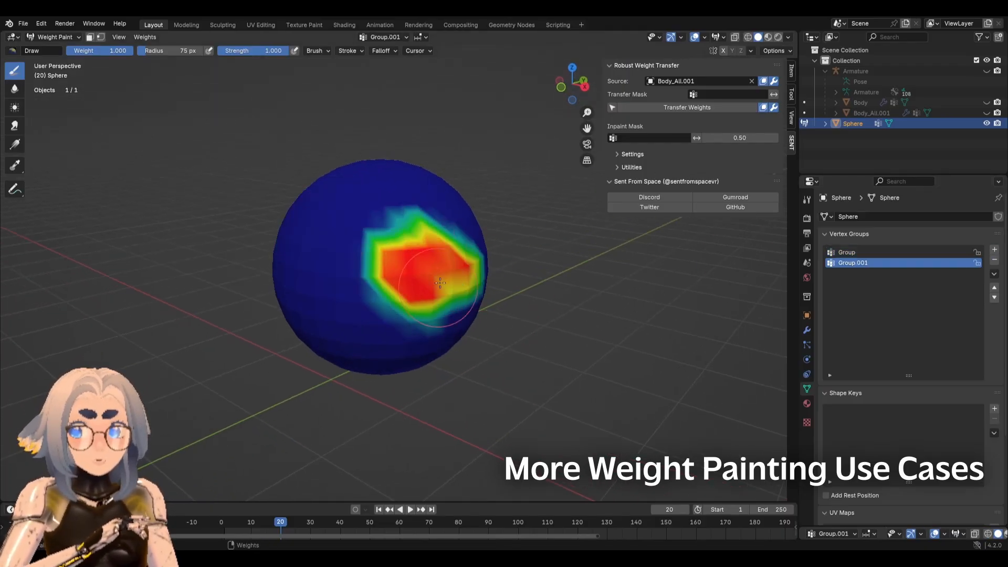
pyautogui.click(847, 252)
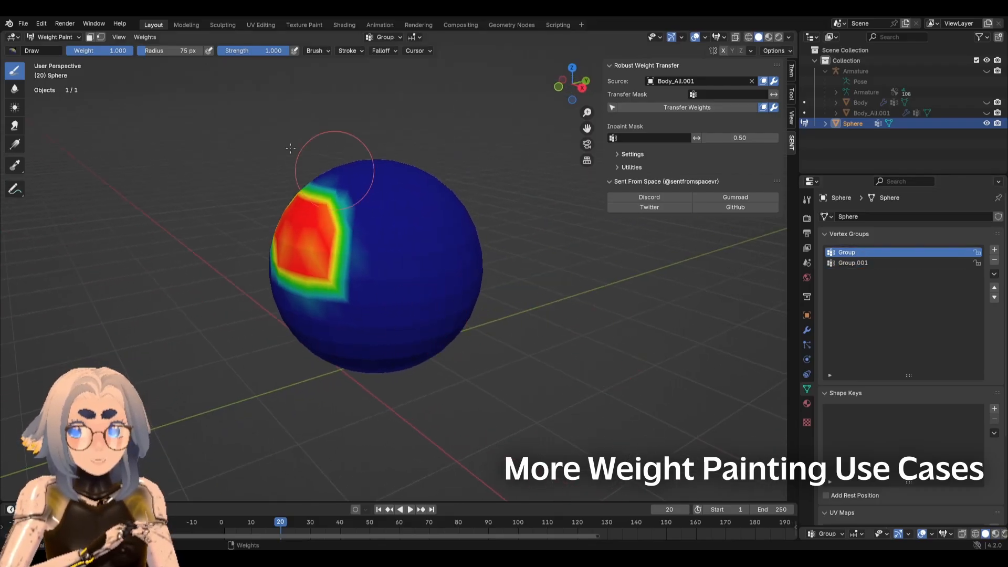
pyautogui.moveTo(521, 212)
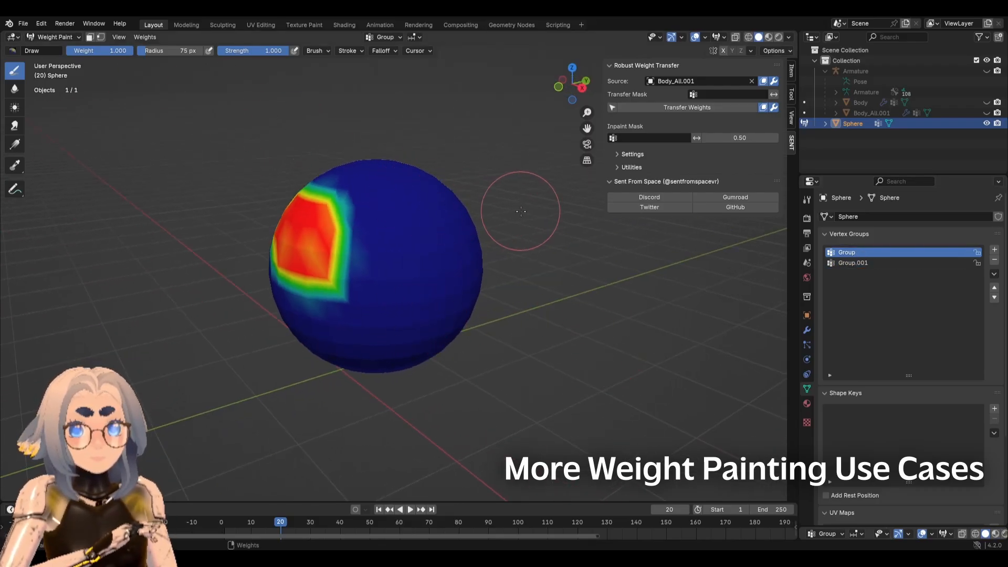
pyautogui.moveTo(533, 216)
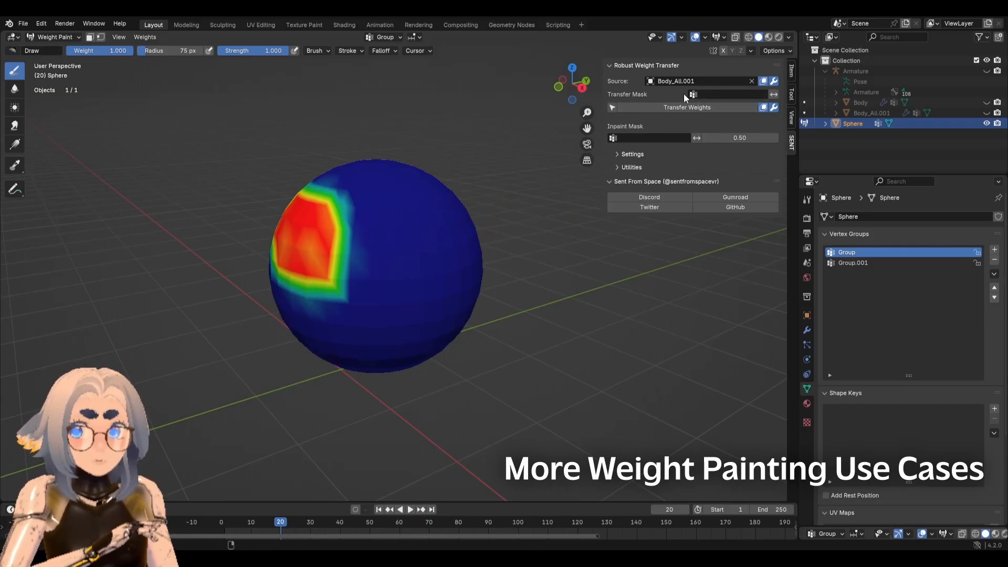
pyautogui.click(730, 94)
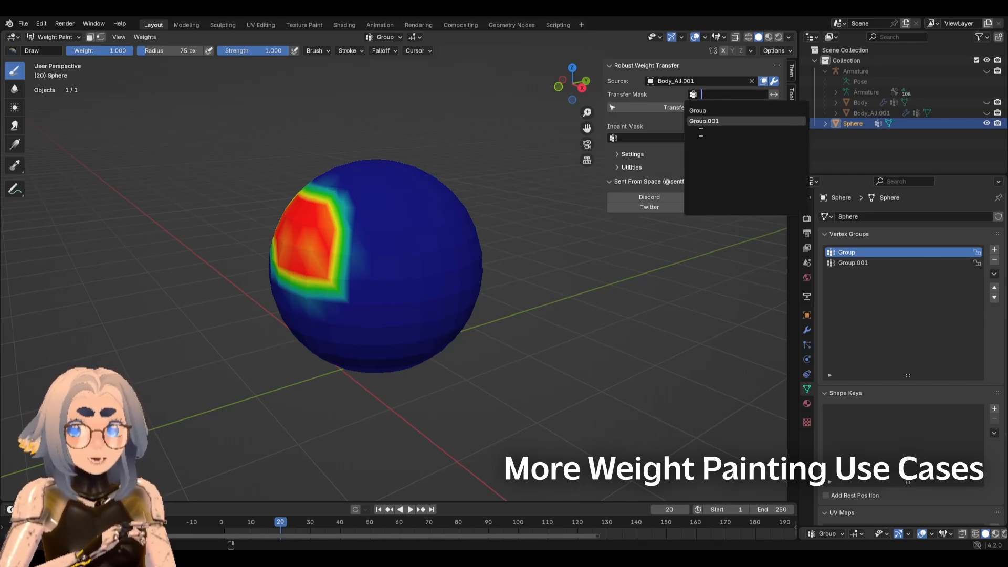
pyautogui.click(53, 38)
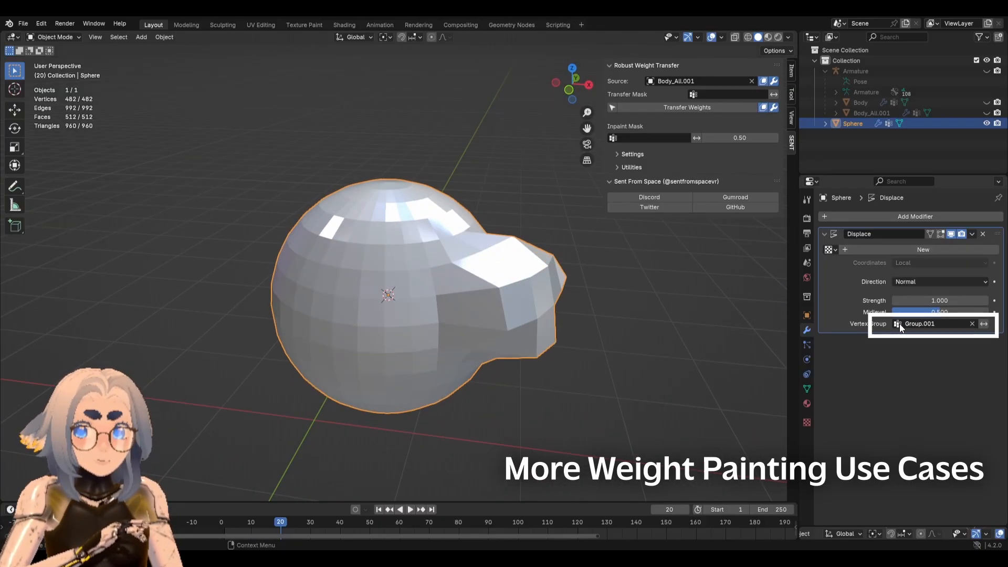
# Set the Displace modifier's Vertex Group to Group so the bulge moves to that patch.
pyautogui.click(933, 323)
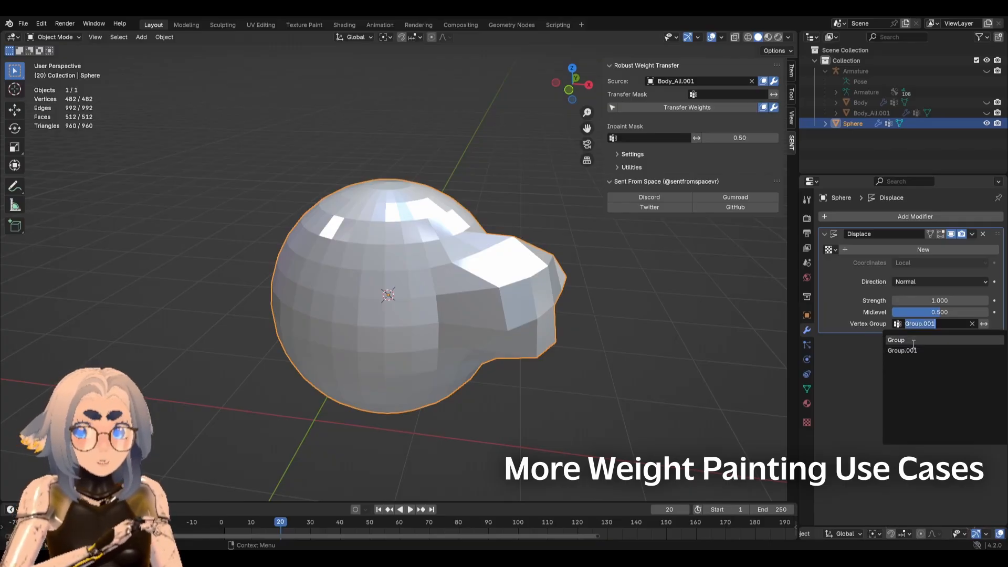
pyautogui.click(897, 341)
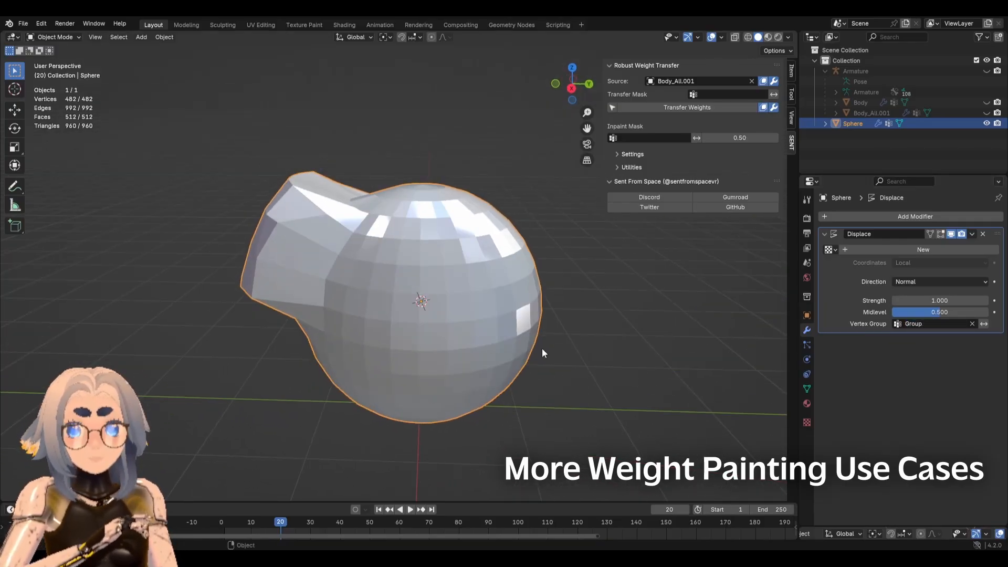